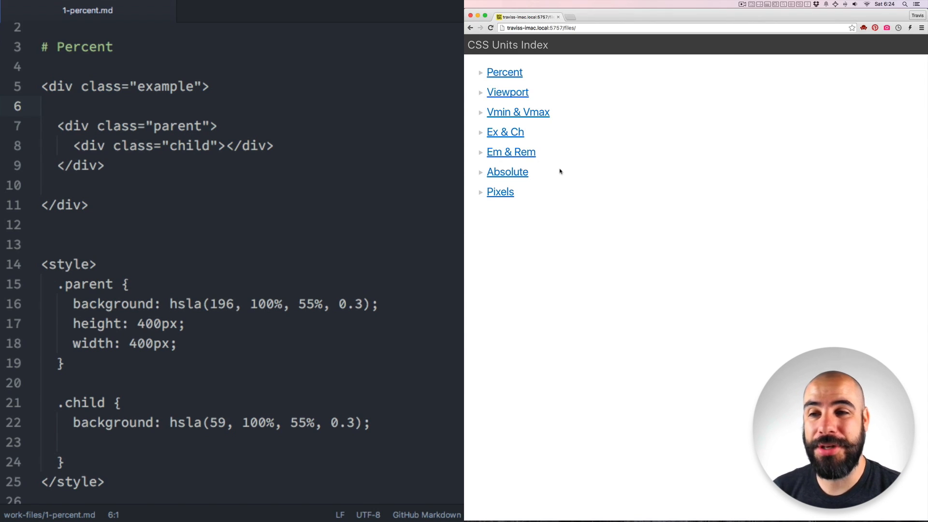
Add width: 50% and height: 50% to the .child rule of the Percent demo.
{"action": "left_click", "coordinate": [504, 71]}
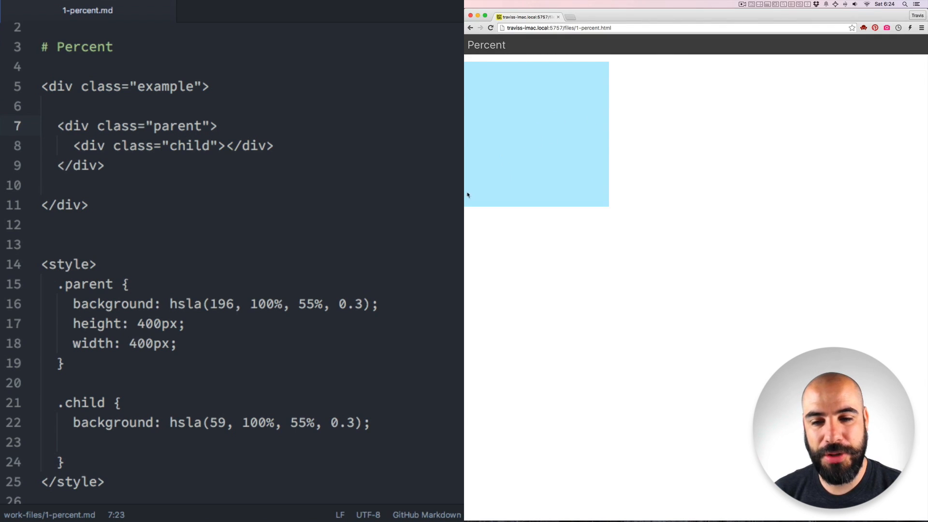
{"action": "double_click", "coordinate": [191, 146]}
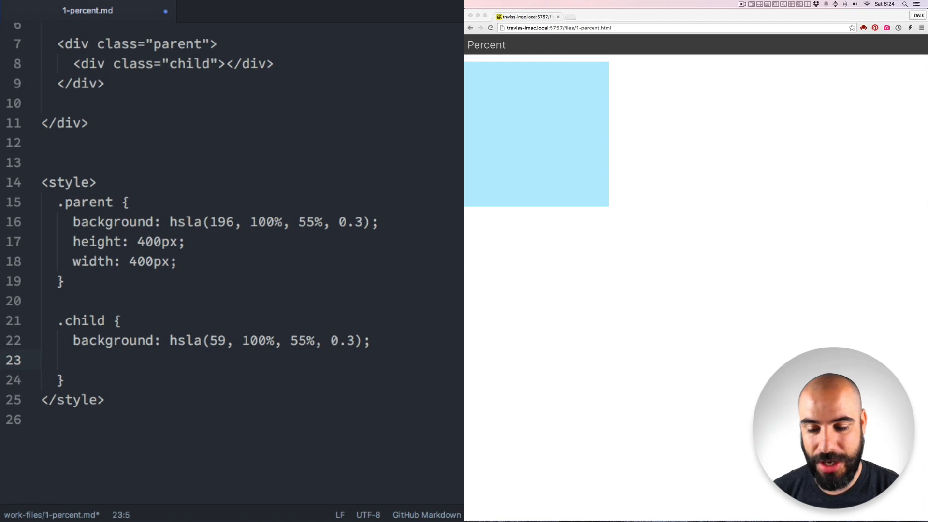
{"action": "type", "text": "width"}
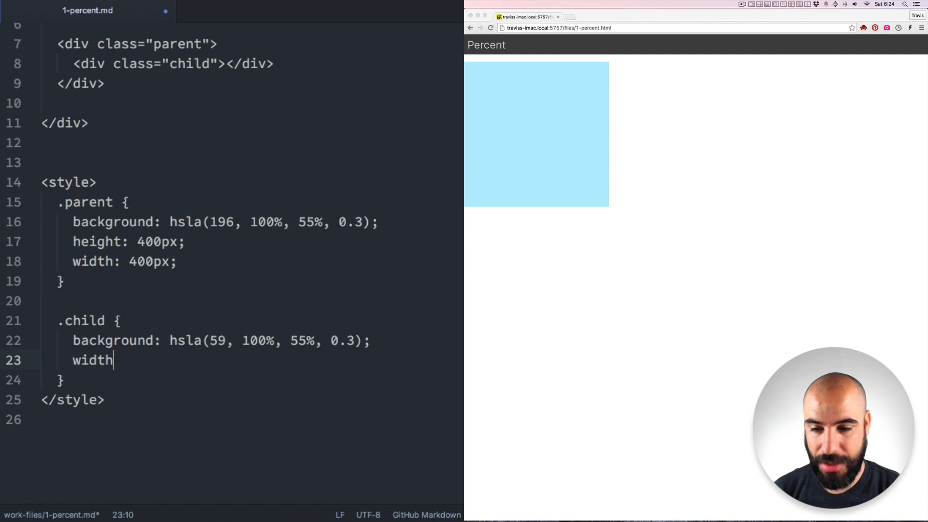
{"action": "type", "text": ": 50%"}
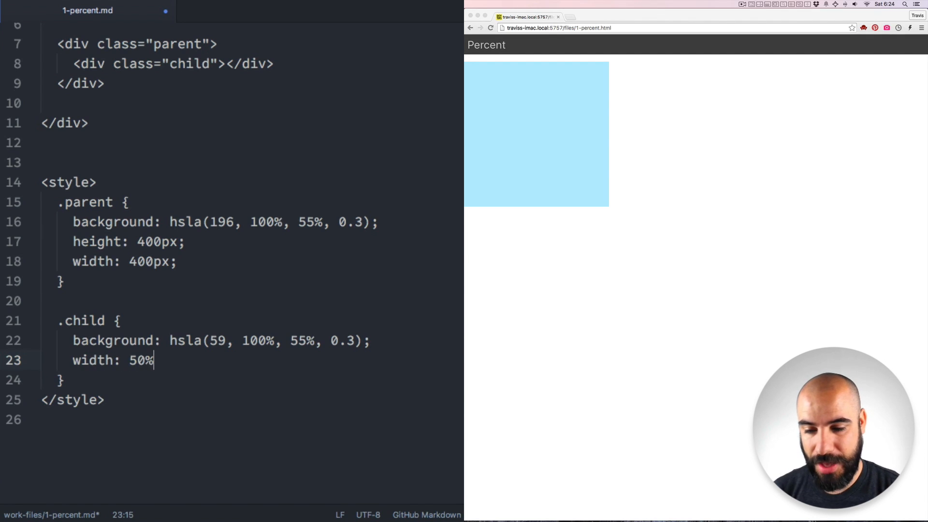
{"action": "type", "text": "height"}
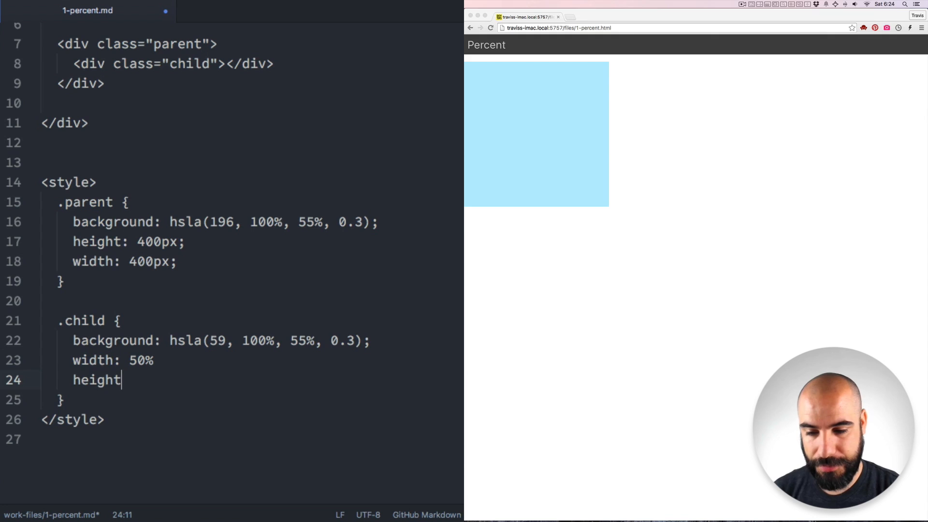
{"action": "type", "text": ": 50%"}
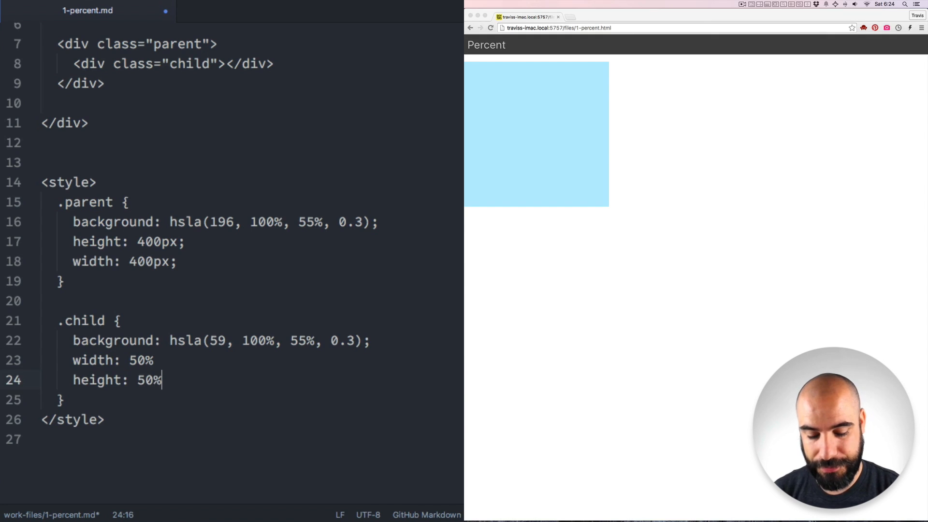
{"action": "type", "text": ";"}
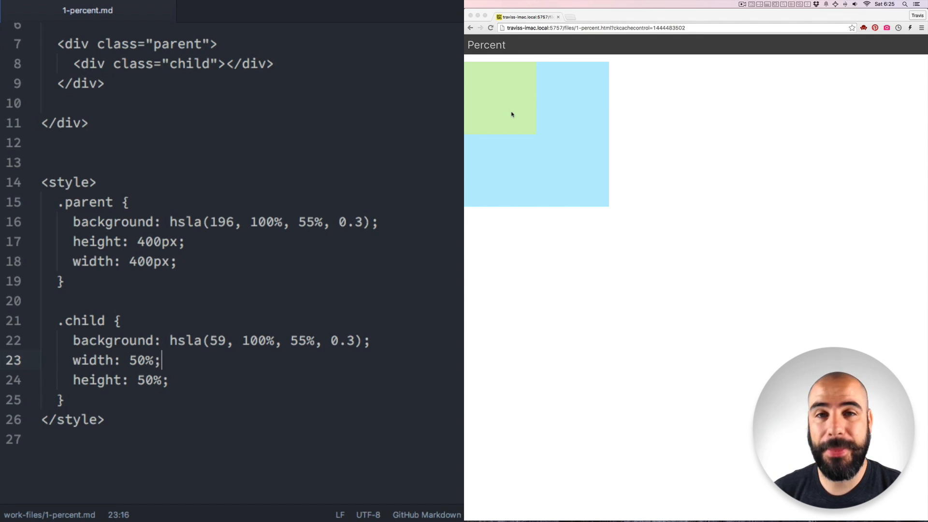
Set the .child width to 25% and add float: left to the rule.
{"action": "left_click", "coordinate": [218, 43]}
{"action": "type", "text": "2"}
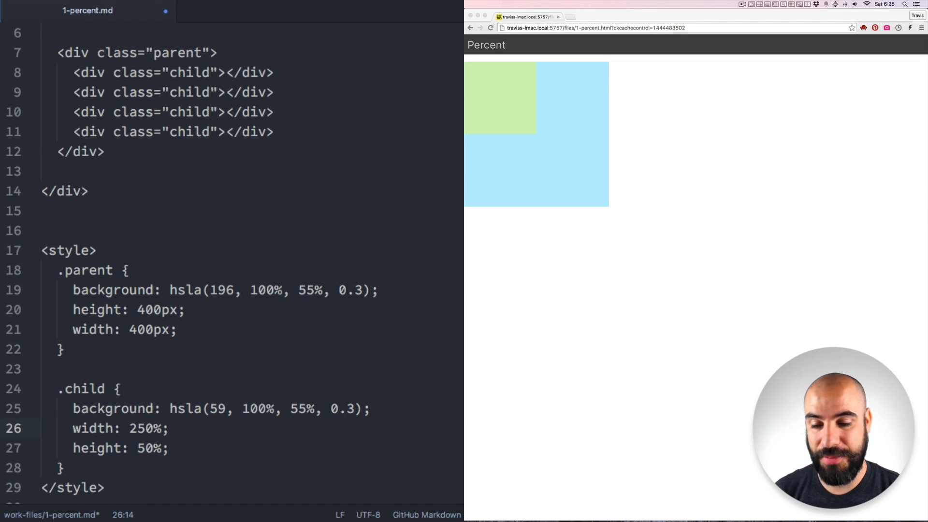
{"action": "key", "text": "Backspace"}
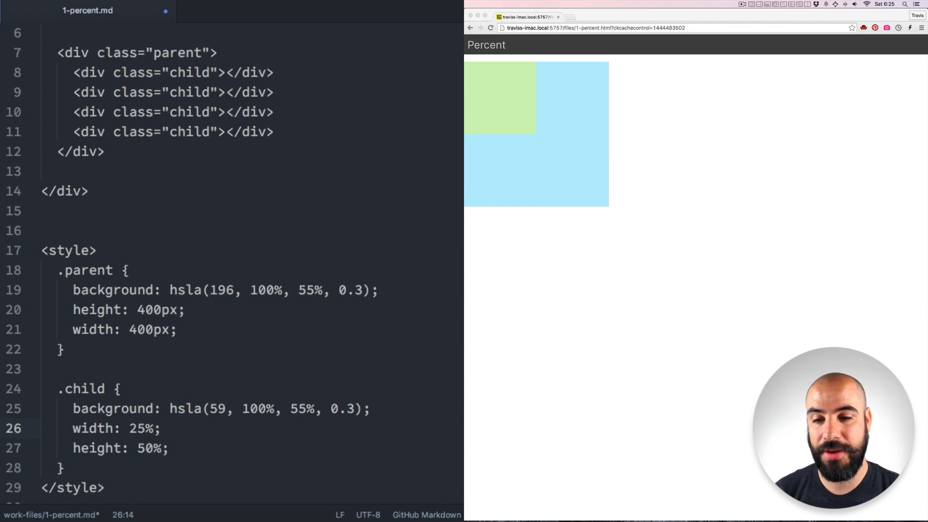
{"action": "type", "text": "flo"}
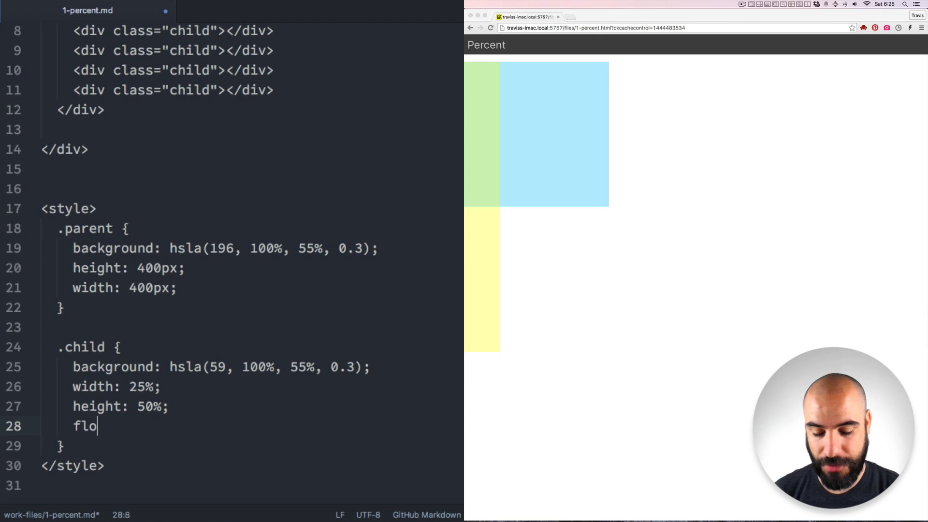
{"action": "type", "text": "at: left"}
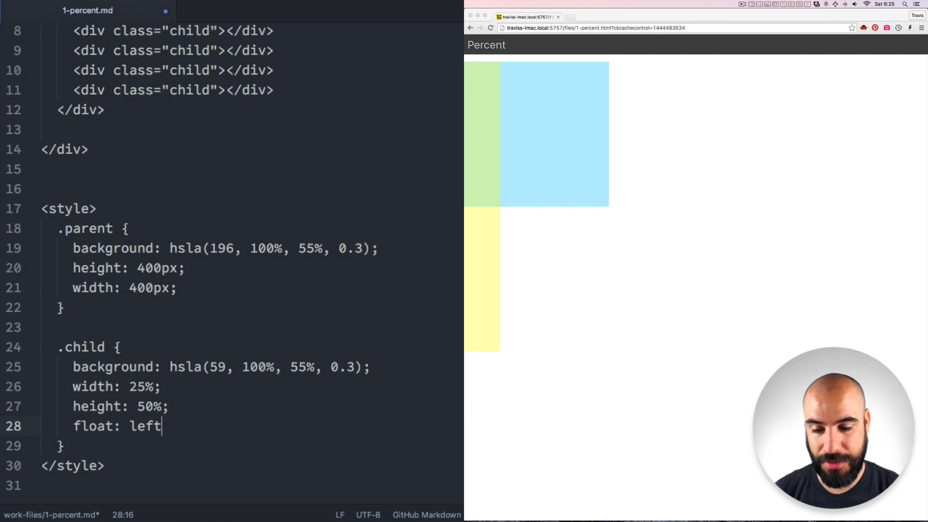
{"action": "type", "text": ";"}
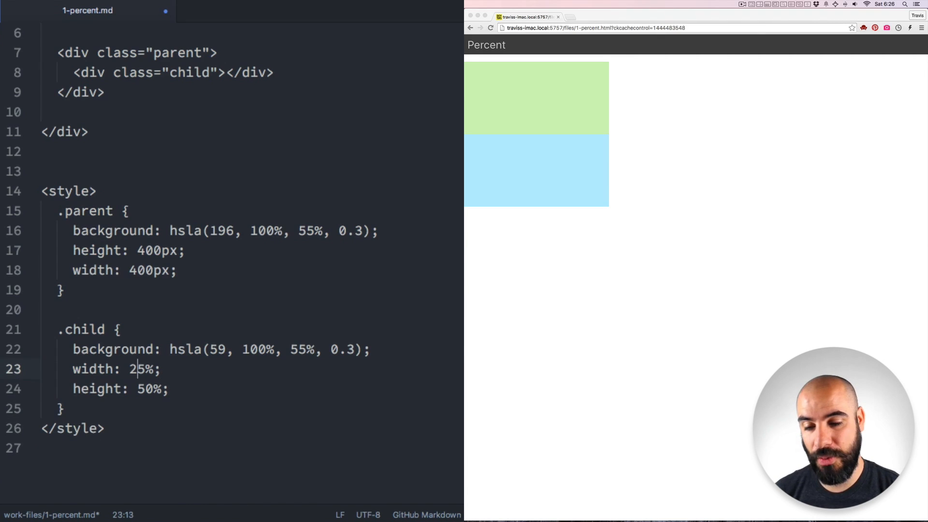
Change the .child width from 25% to 125%, then to 100%.
{"action": "type", "text": "1"}
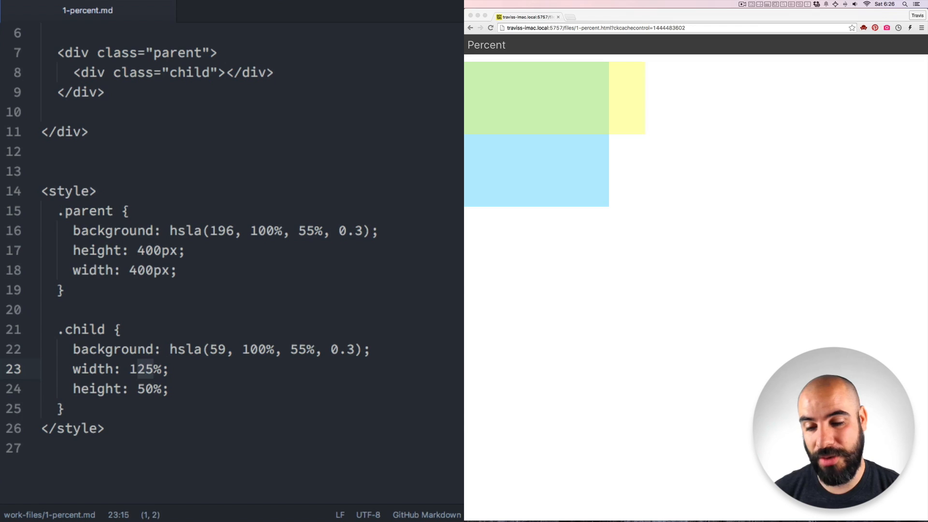
{"action": "type", "text": "100"}
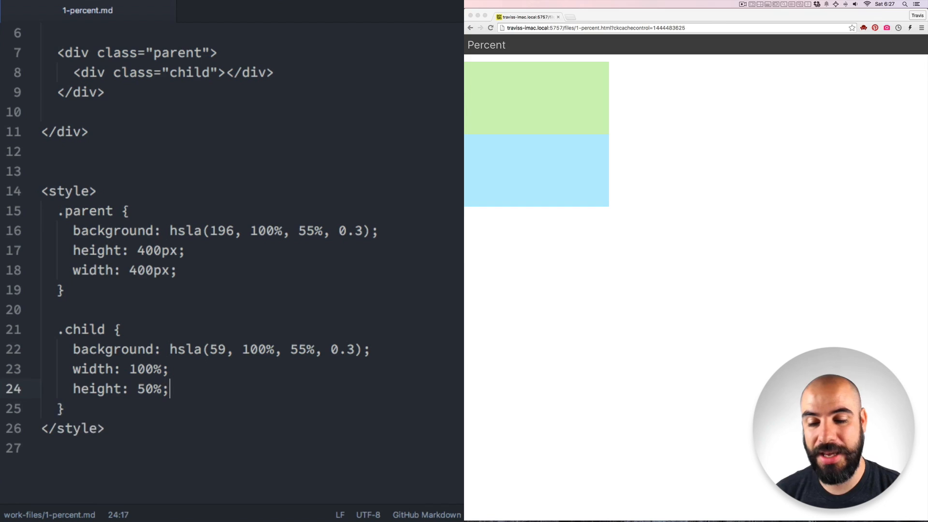
Add padding: 20px and box-sizing: border-box to the .child rule.
{"action": "type", "text": "padding"}
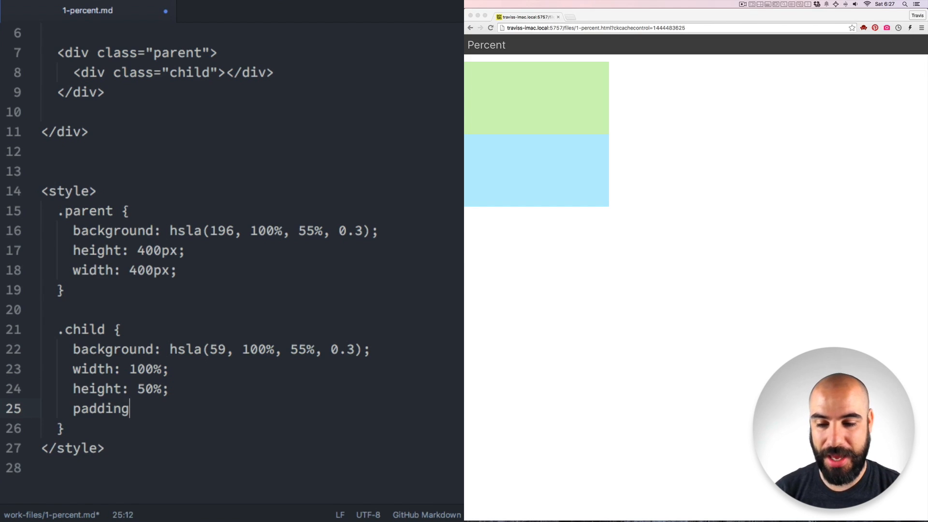
{"action": "type", "text": ": 2"}
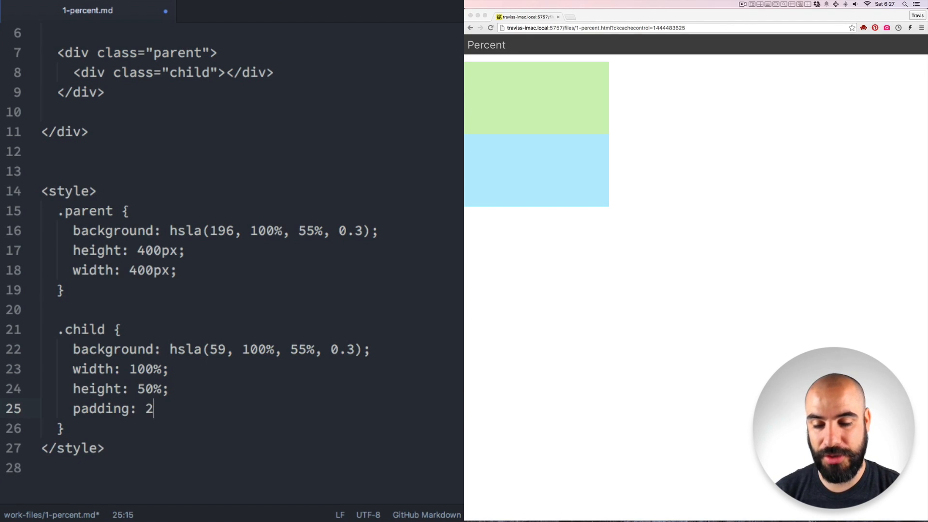
{"action": "type", "text": "0px;"}
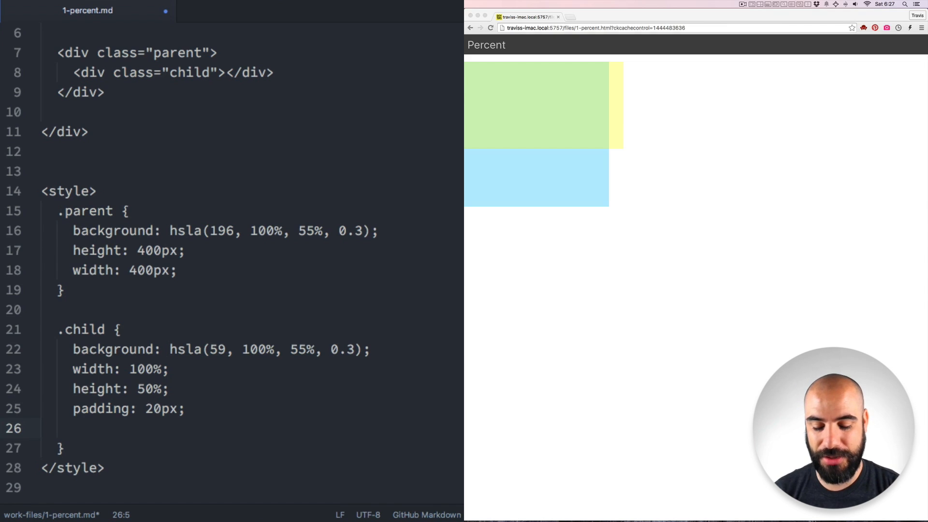
{"action": "type", "text": "box"}
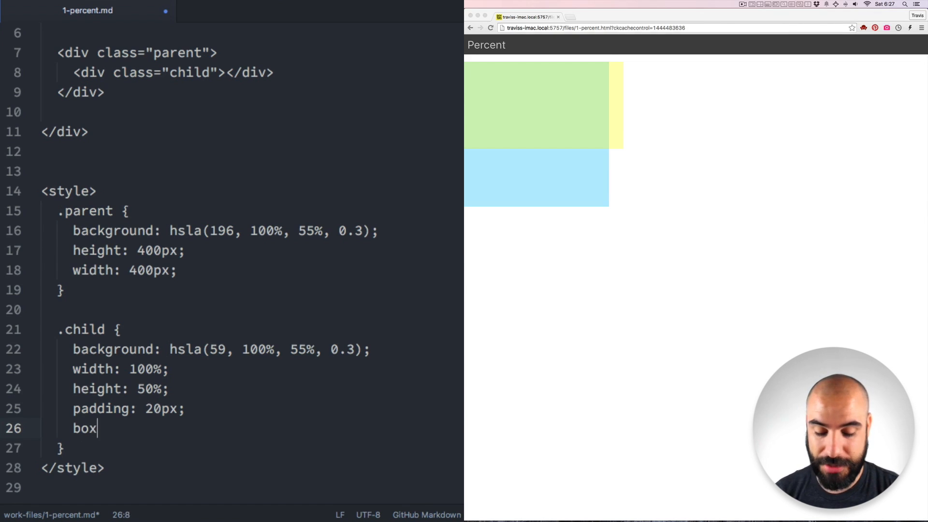
{"action": "type", "text": "-sizing:"}
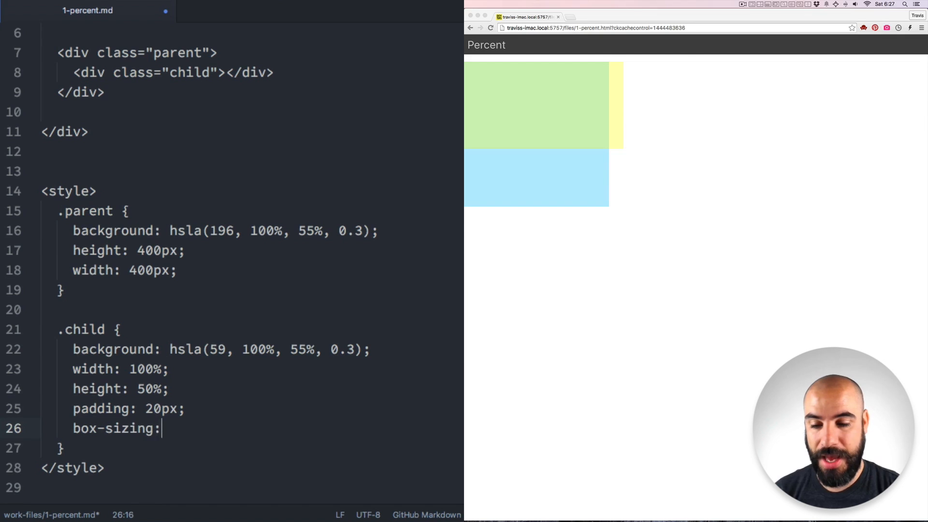
{"action": "type", "text": "bord"}
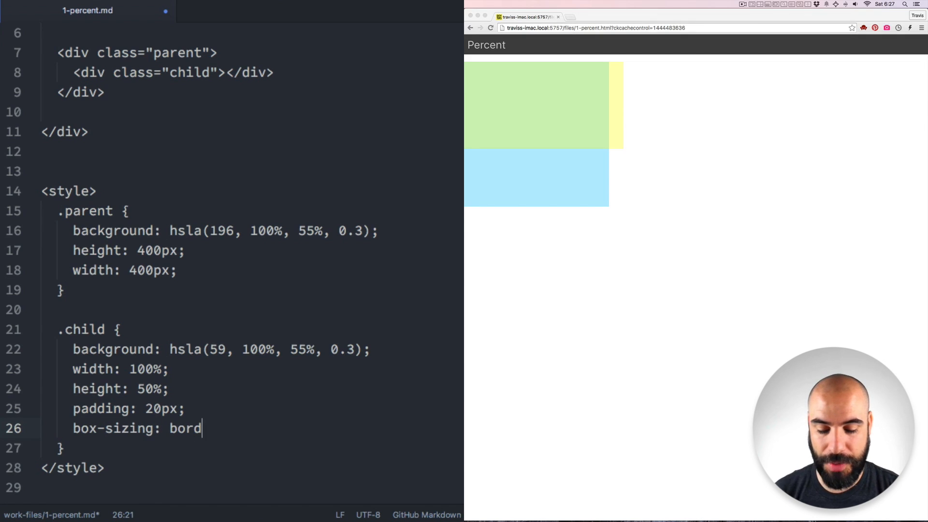
{"action": "type", "text": "er-box;"}
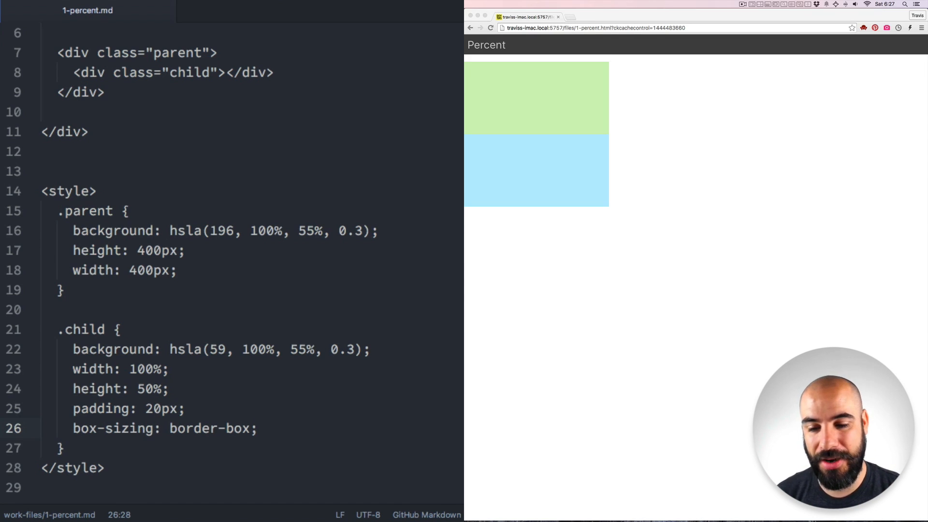
{"action": "type", "text": "look!"}
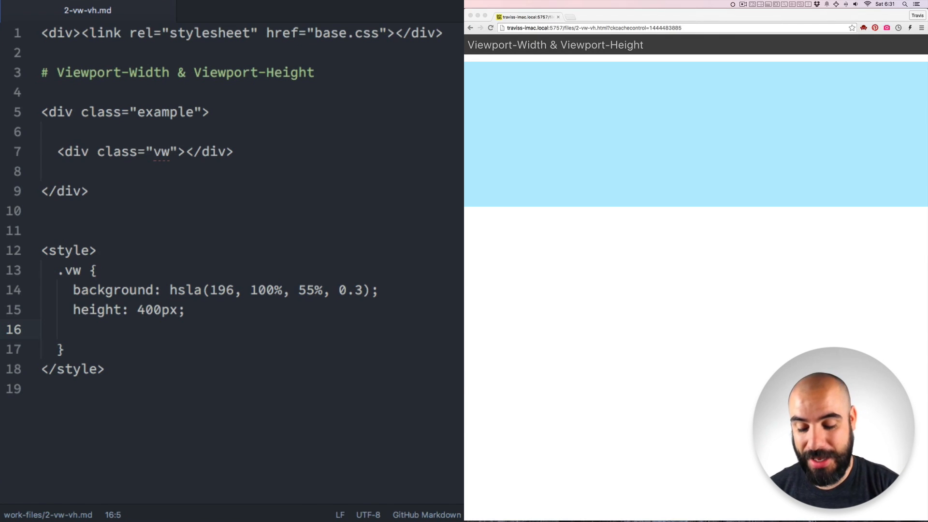
Add width: 50vw to the .vw rule in 2-vw-vh.md.
{"action": "type", "text": "width:"}
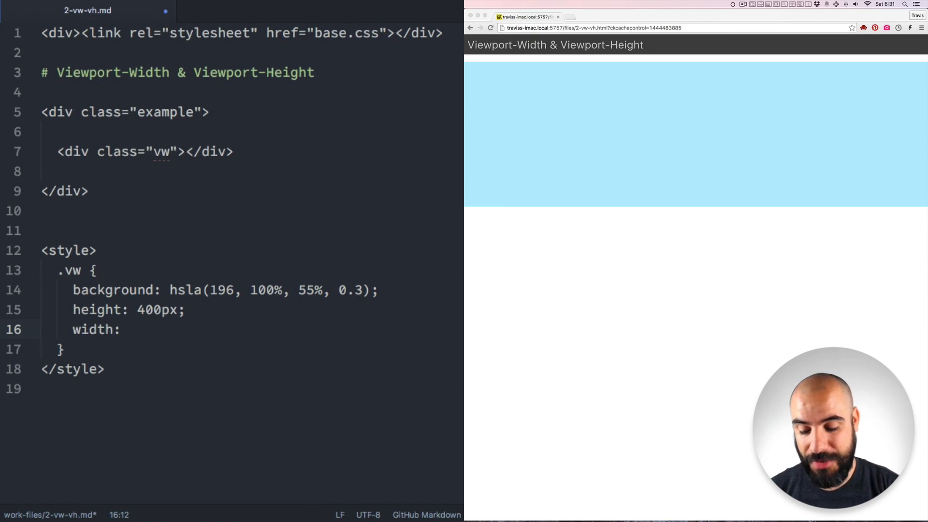
{"action": "type", "text": "50vw"}
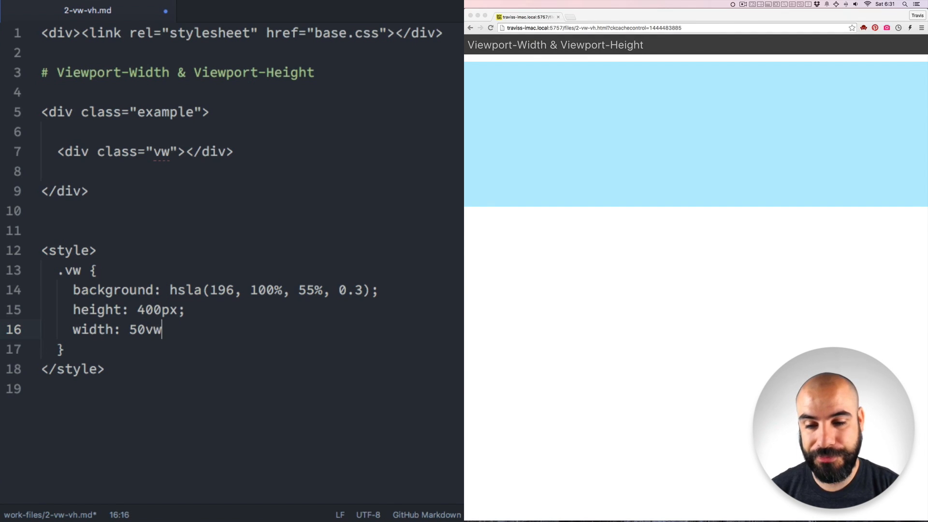
{"action": "type", "text": ";"}
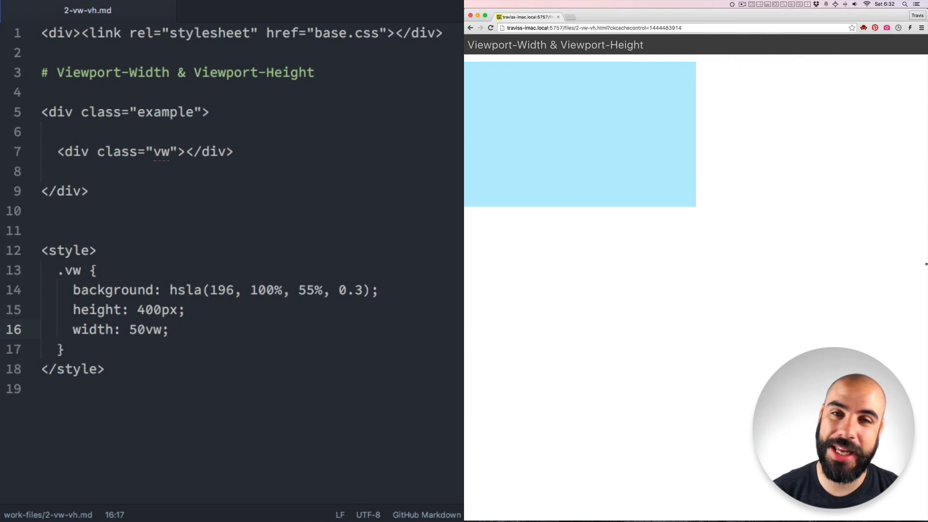
Replace the 400px height with 50vw and switch the width unit to 50vh.
{"action": "double_click", "coordinate": [157, 309]}
{"action": "type", "text": "5"}
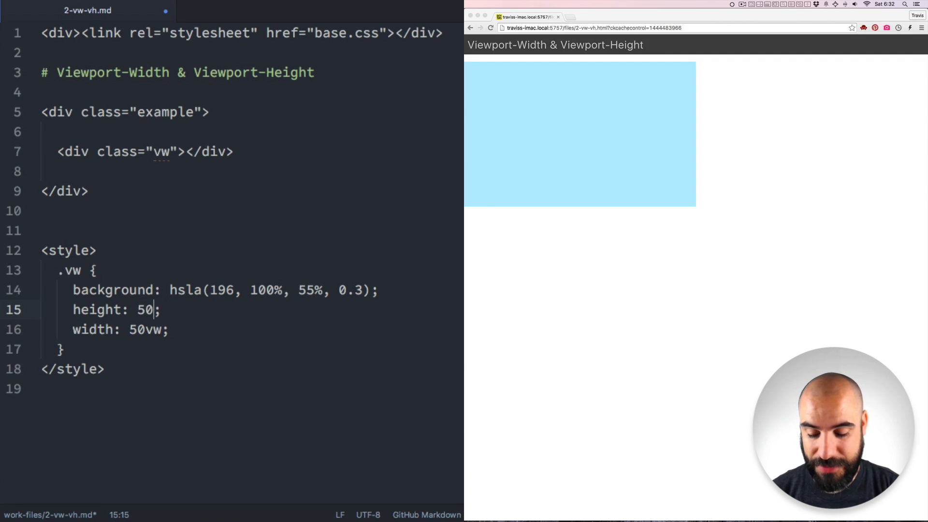
{"action": "type", "text": "vh"}
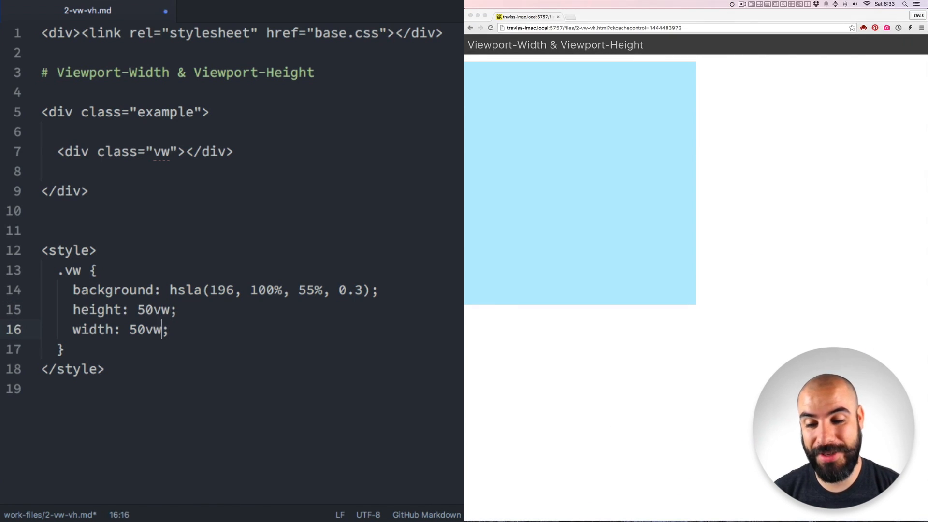
{"action": "type", "text": "h"}
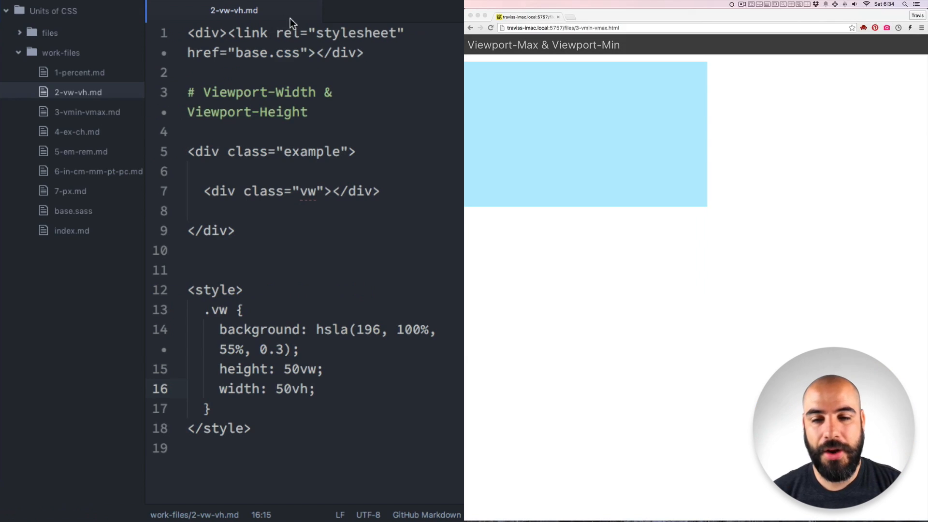
Set the .vmin width to 50vmin and shrink the Chrome window to watch the box narrow.
{"action": "left_click", "coordinate": [88, 111]}
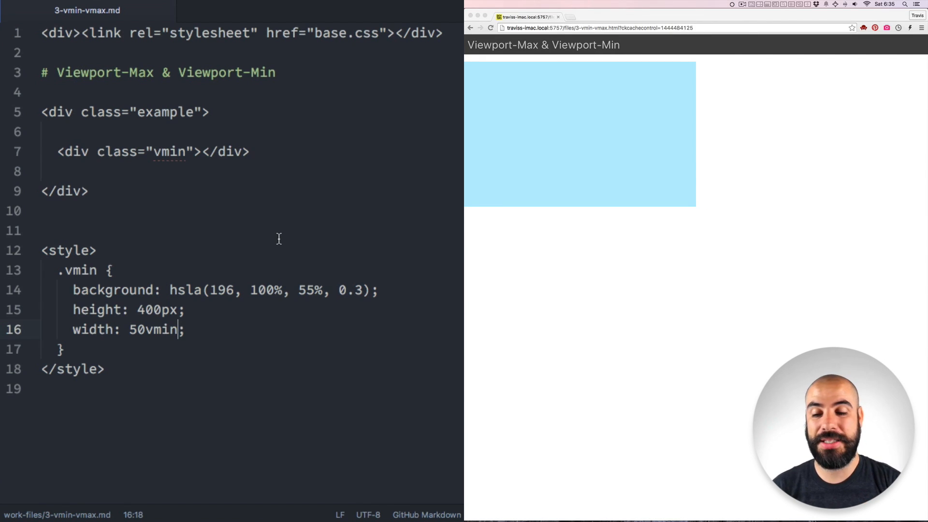
{"action": "double_click", "coordinate": [79, 270]}
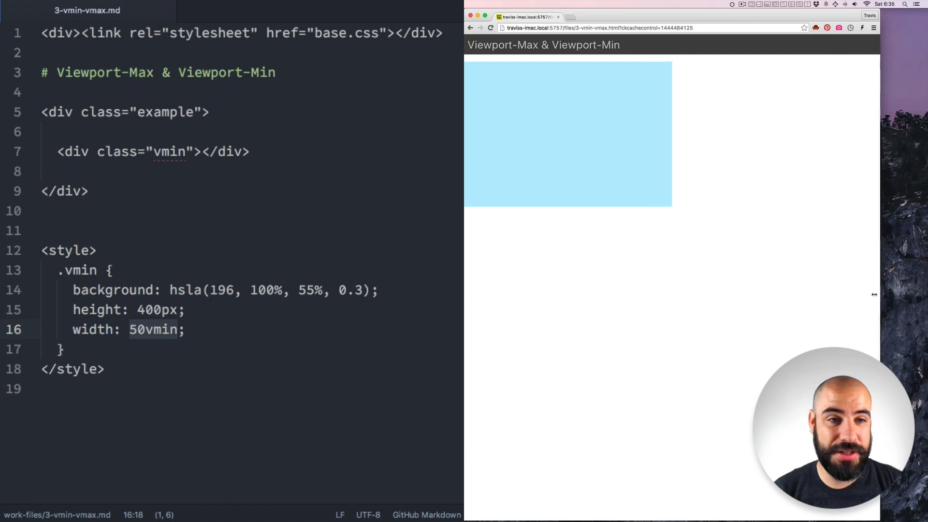
{"action": "left_click_drag", "start_coordinate": [881, 295], "coordinate": [795, 305]}
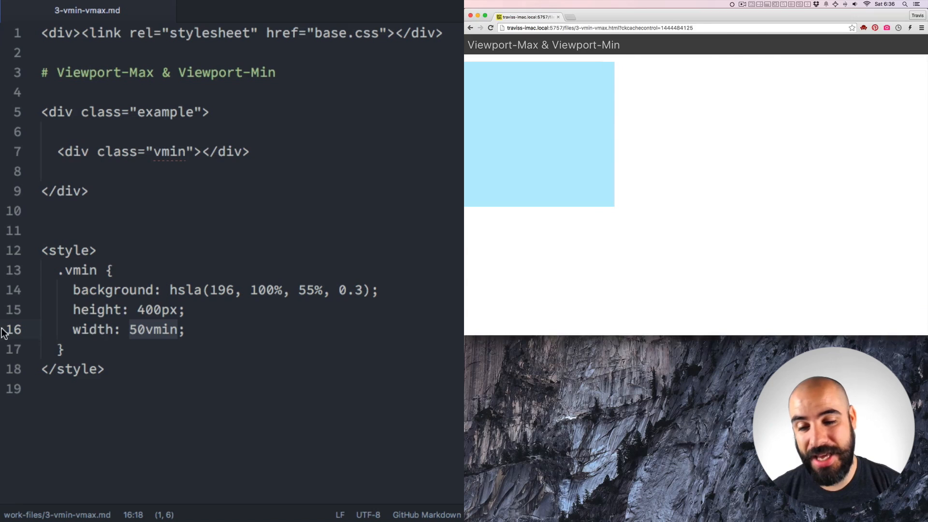
Change the width unit from vmin to vmax in the .vmin rule.
{"action": "double_click", "coordinate": [156, 329]}
{"action": "type", "text": "a"}
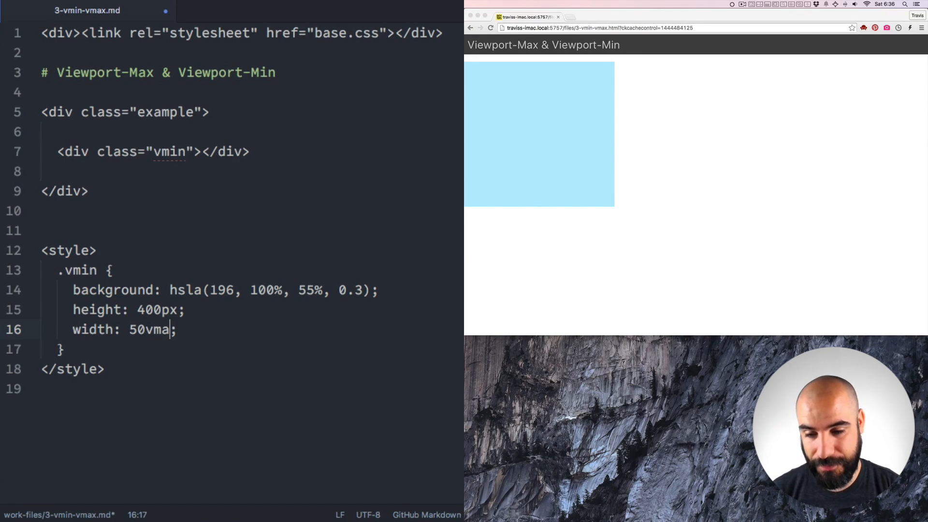
{"action": "type", "text": "x"}
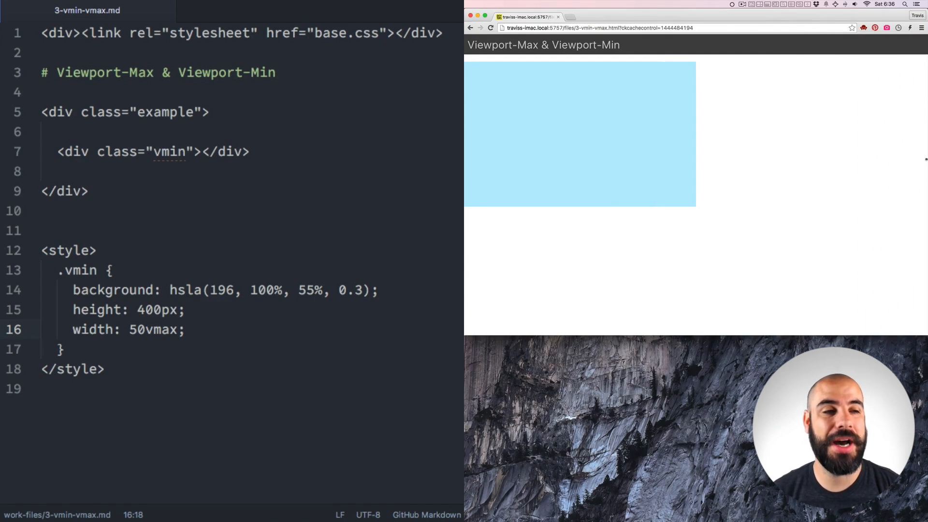
{"action": "mouse_move", "coordinate": [820, 339]}
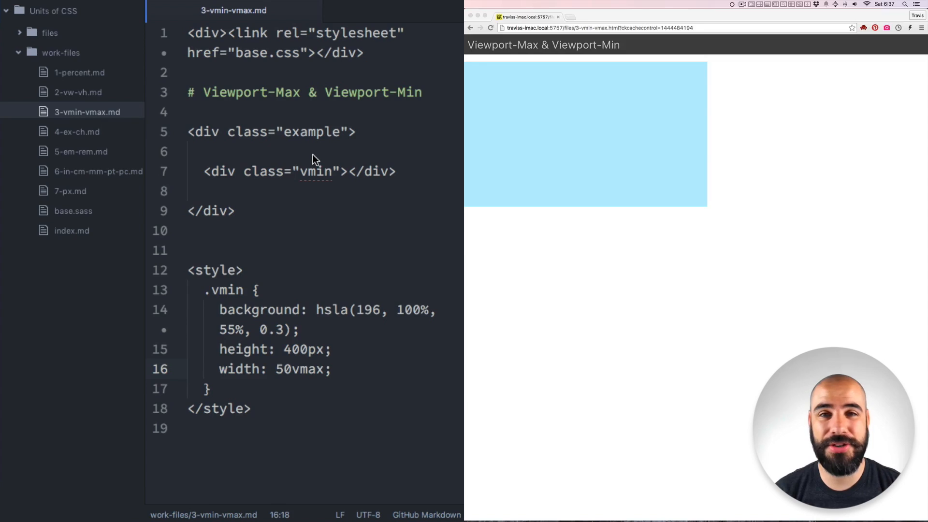
Select 4-ex-ch.md in the work-files folder of the tree view.
{"action": "left_click", "coordinate": [76, 132]}
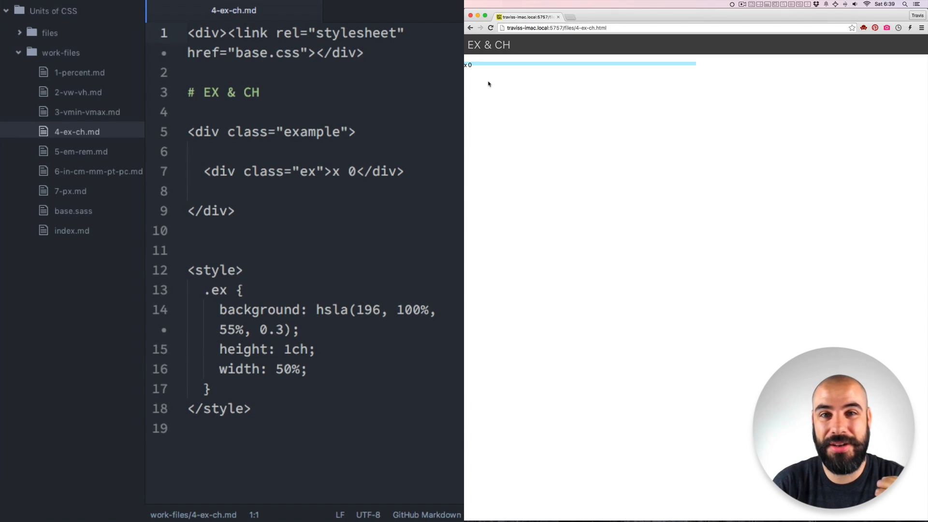
Set the .ex height to 5ex and add font-size: 30px to the rule.
{"action": "type", "text": "ex"}
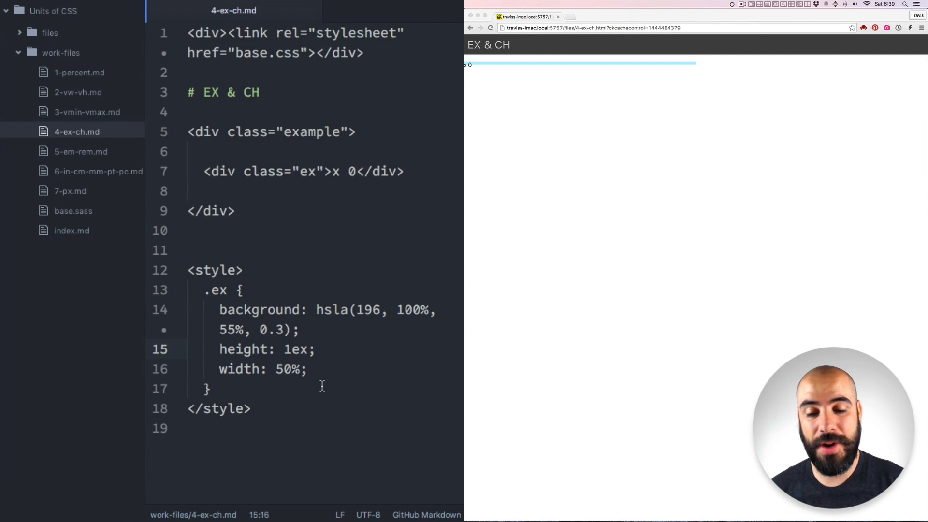
{"action": "type", "text": "2"}
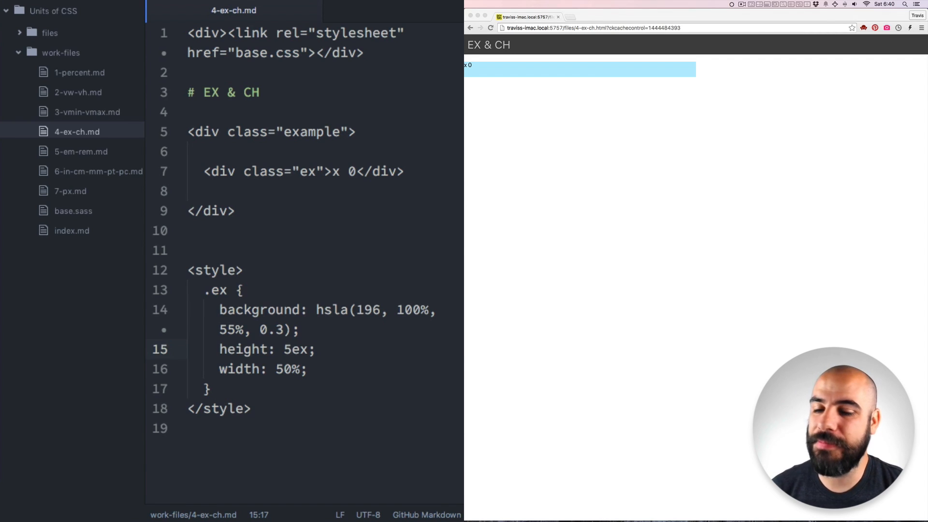
{"action": "type", "text": "font-"}
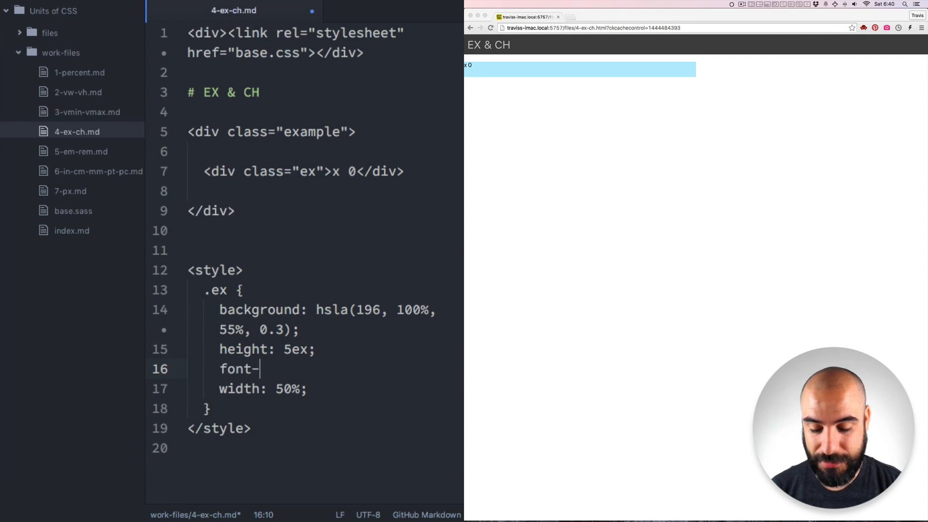
{"action": "type", "text": "size:"}
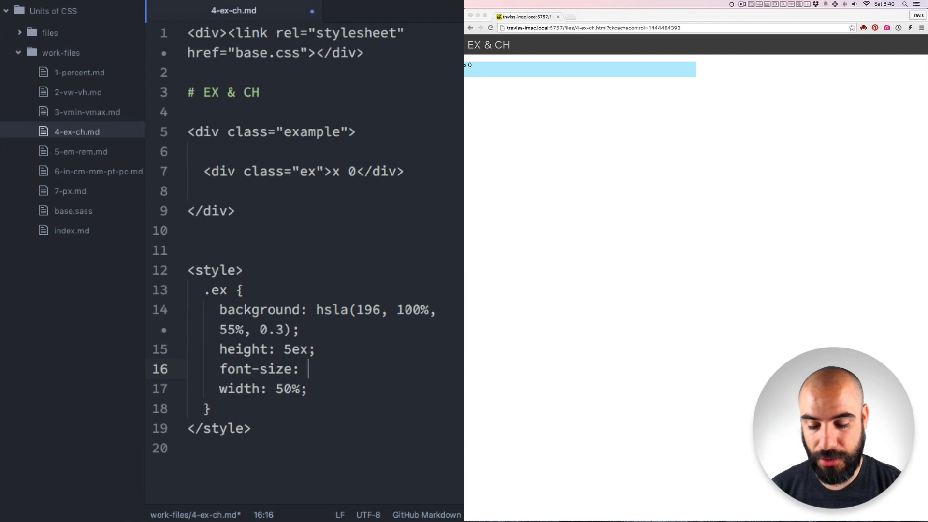
{"action": "type", "text": "30px;"}
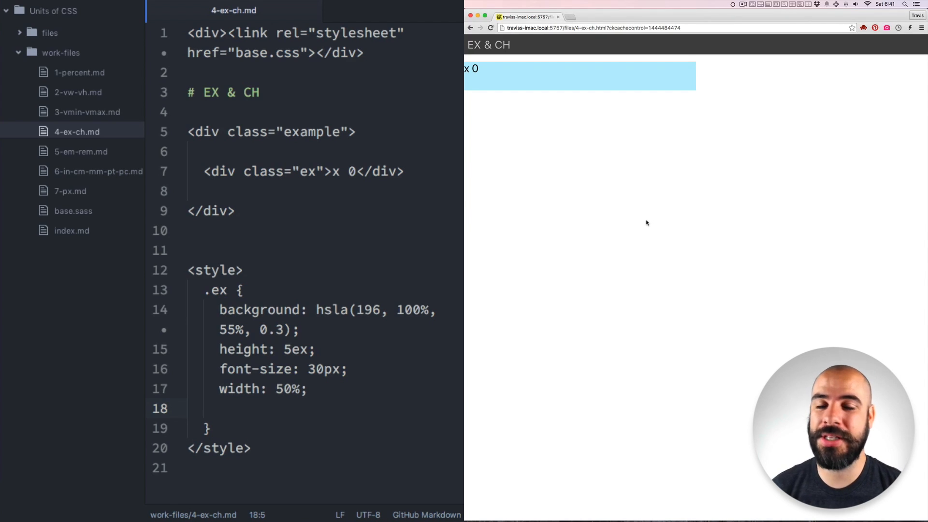
{"action": "mouse_move", "coordinate": [639, 200]}
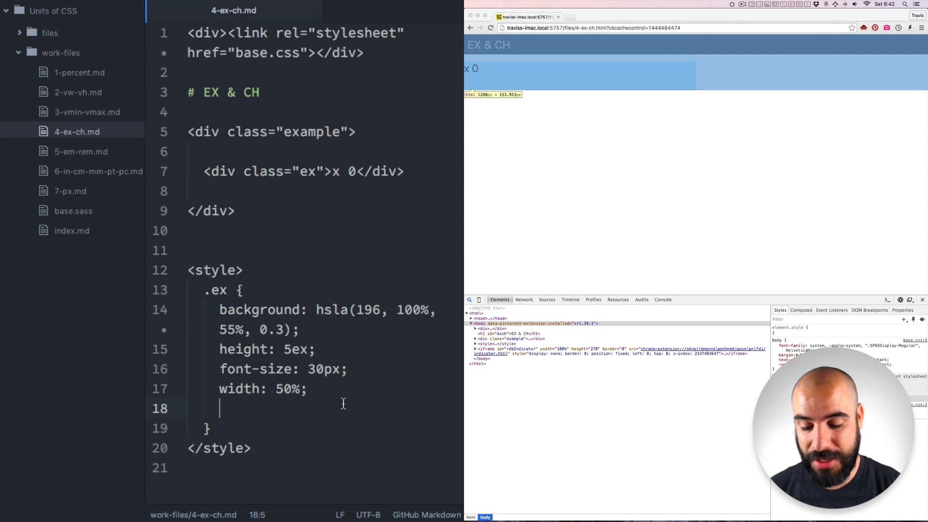
Add 'font-family: serif;' to the .ex rule so the x 0 label renders in serif.
{"action": "type", "text": "font-"}
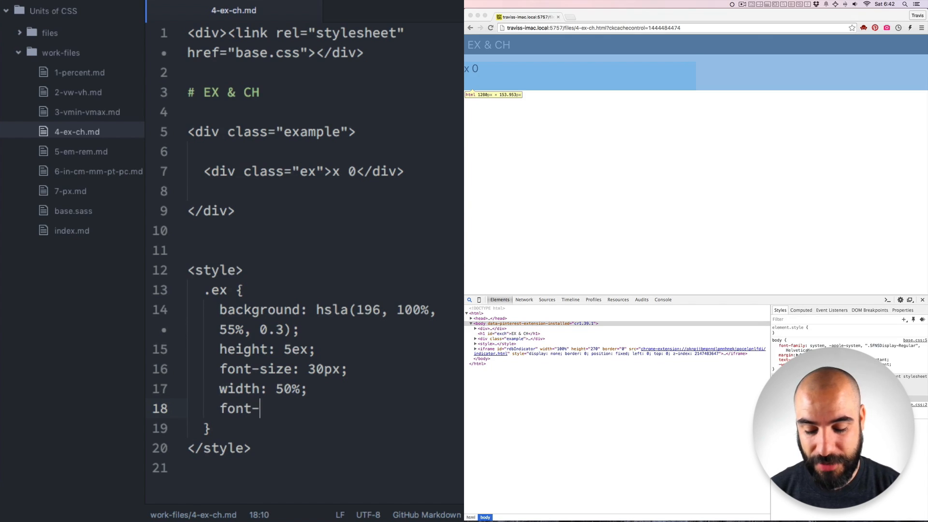
{"action": "type", "text": "family:"}
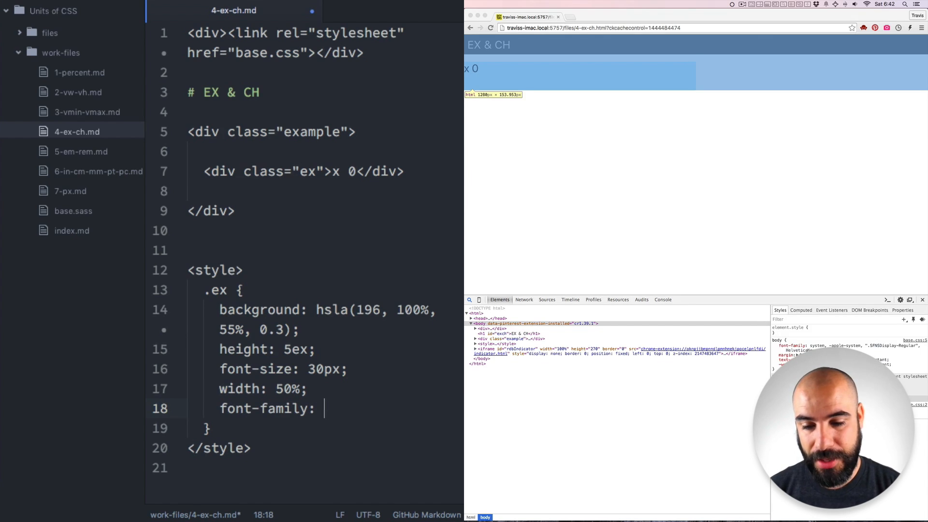
{"action": "type", "text": "seri"}
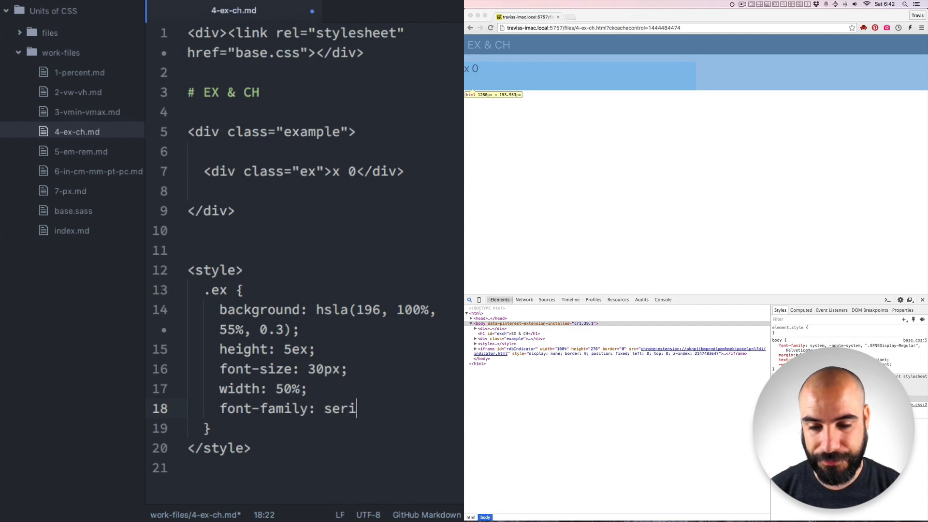
{"action": "type", "text": "f;"}
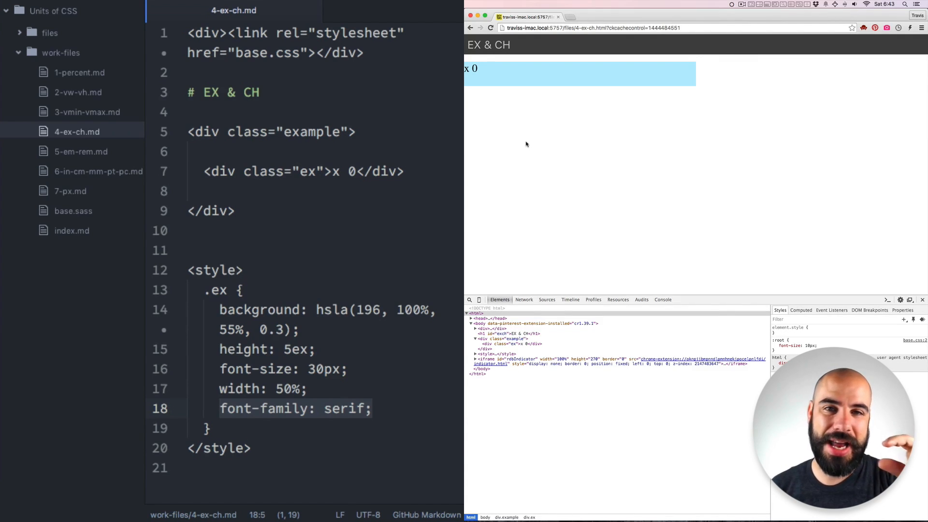
{"action": "mouse_move", "coordinate": [415, 132]}
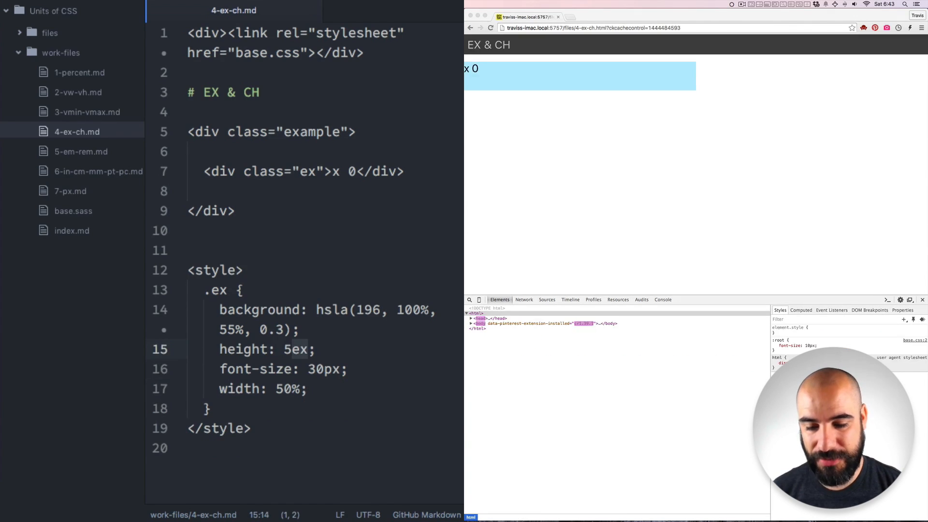
Change the .ex box height from 5ex to 5ch then 1ch, then switch to the EM & REM demo file.
{"action": "type", "text": "ch"}
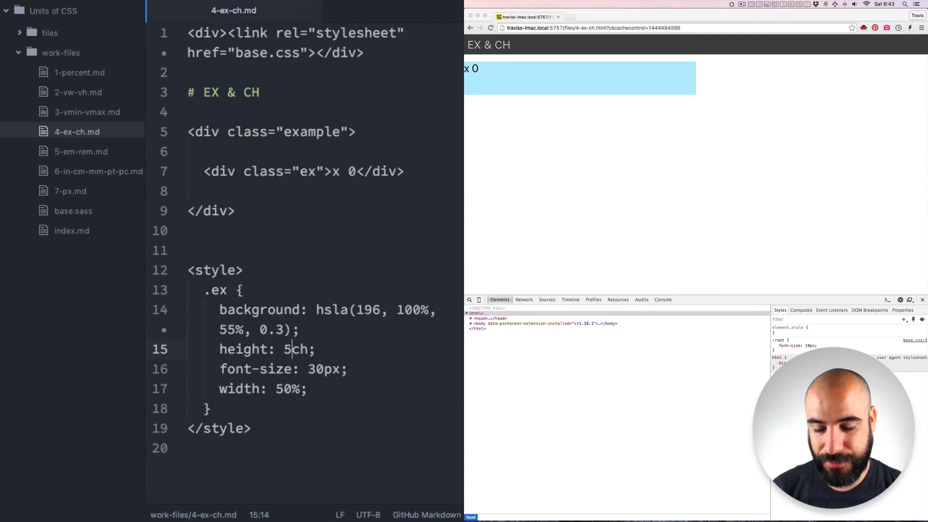
{"action": "type", "text": "1"}
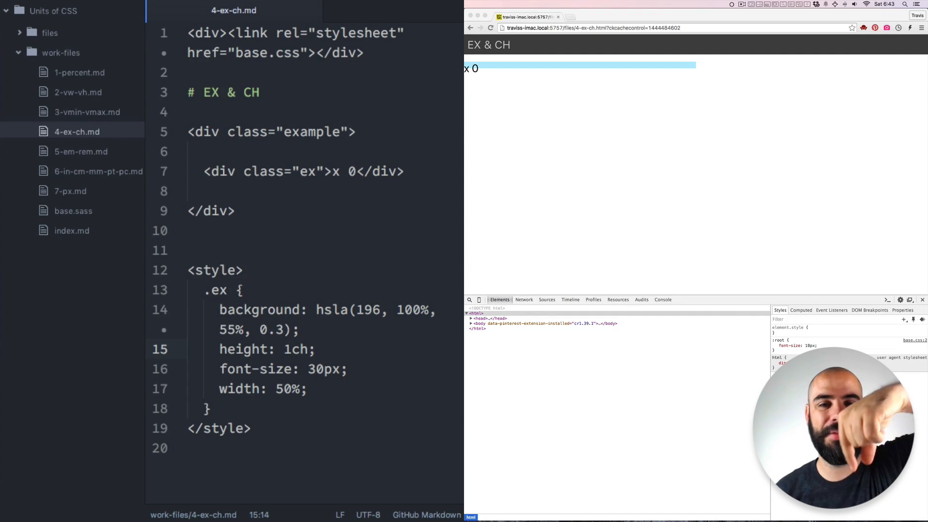
{"action": "left_click", "coordinate": [291, 348]}
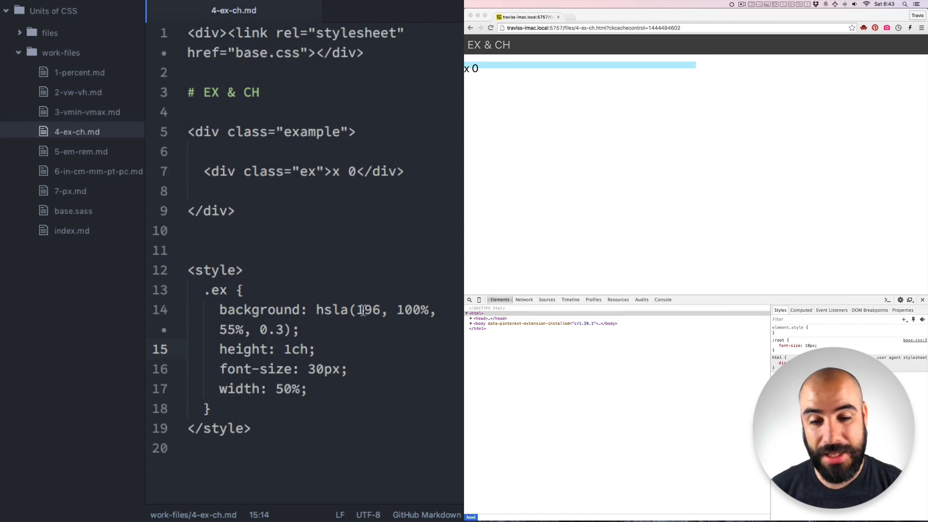
{"action": "left_click", "coordinate": [81, 151]}
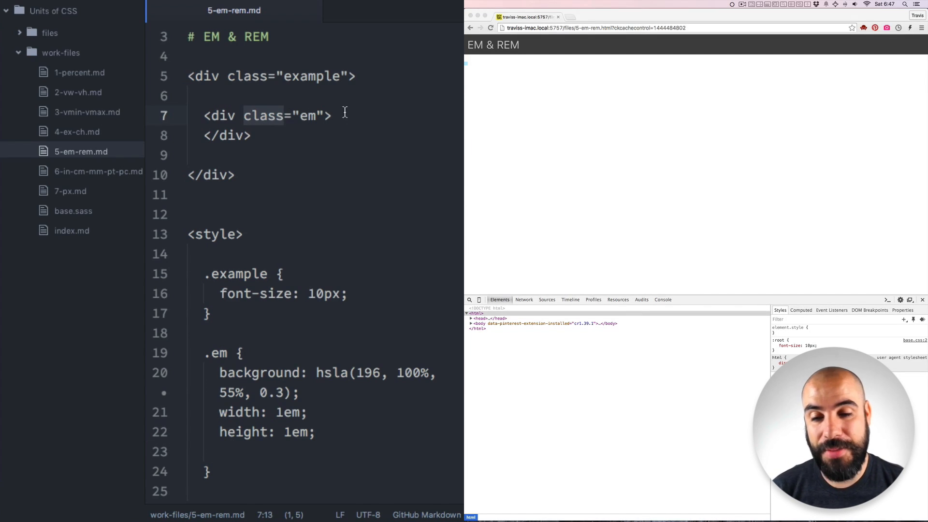
Scroll to the .em rule in 5-em-rem.md and start changing its width and height to 2em.
{"action": "scroll", "scroll_direction": "down", "scroll_amount": 3}
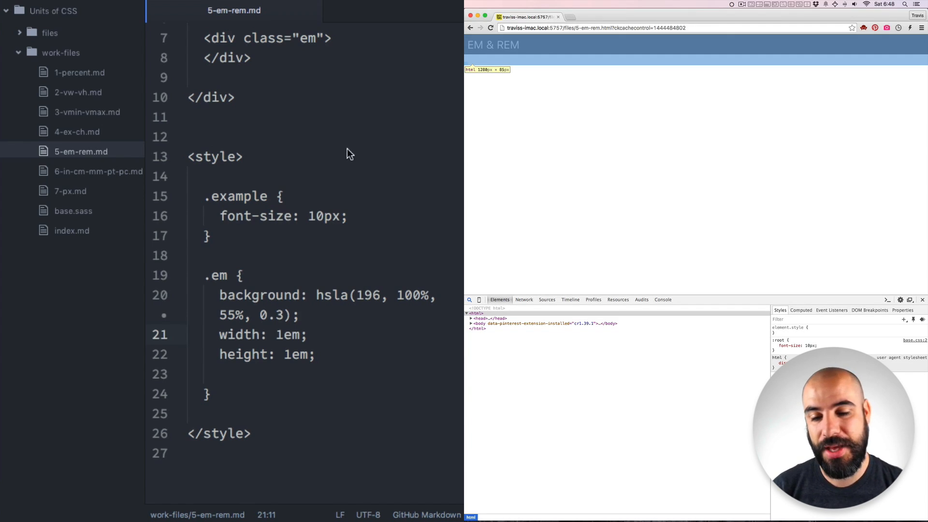
{"action": "left_click", "coordinate": [279, 334]}
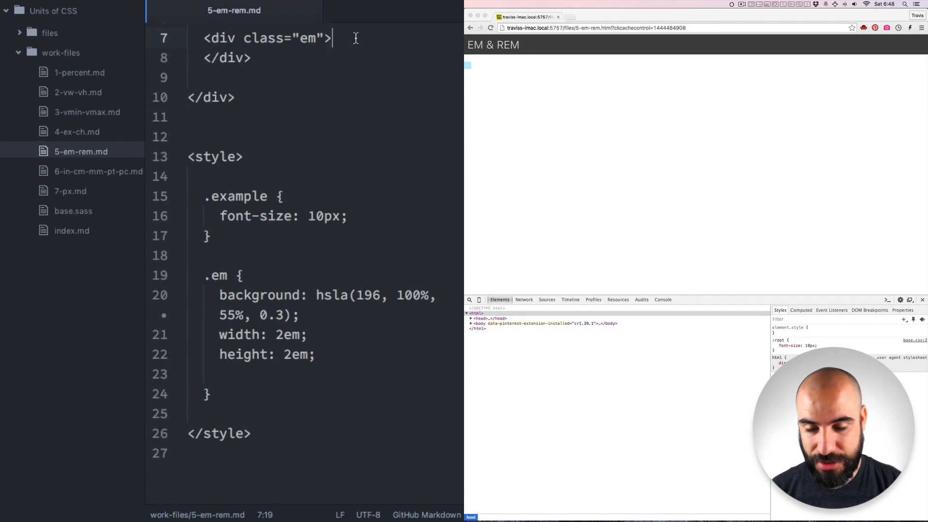
Write three nested <div class="em">2m</div> boxes in the example markup.
{"action": "type", "text": "2m"}
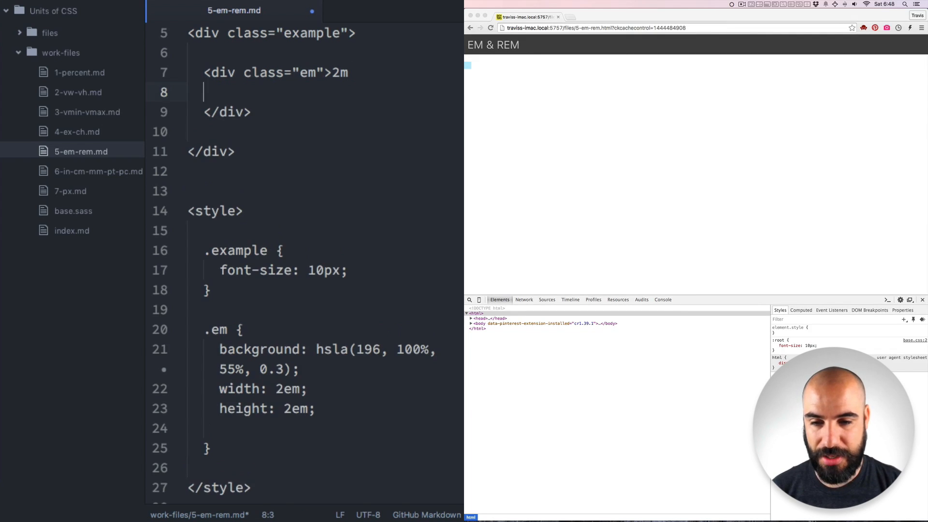
{"action": "type", "text": "<div class=\"em\">2m"}
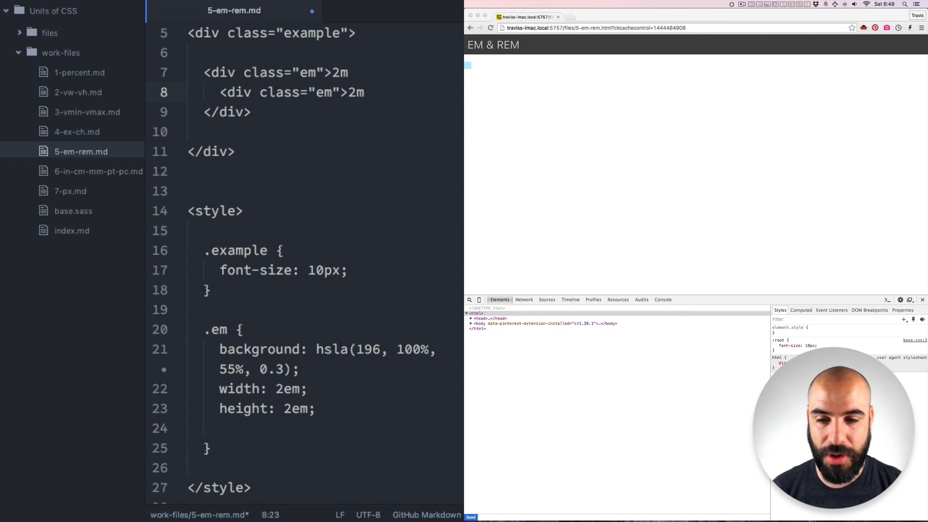
{"action": "type", "text": "<div class=\"em\">2m"}
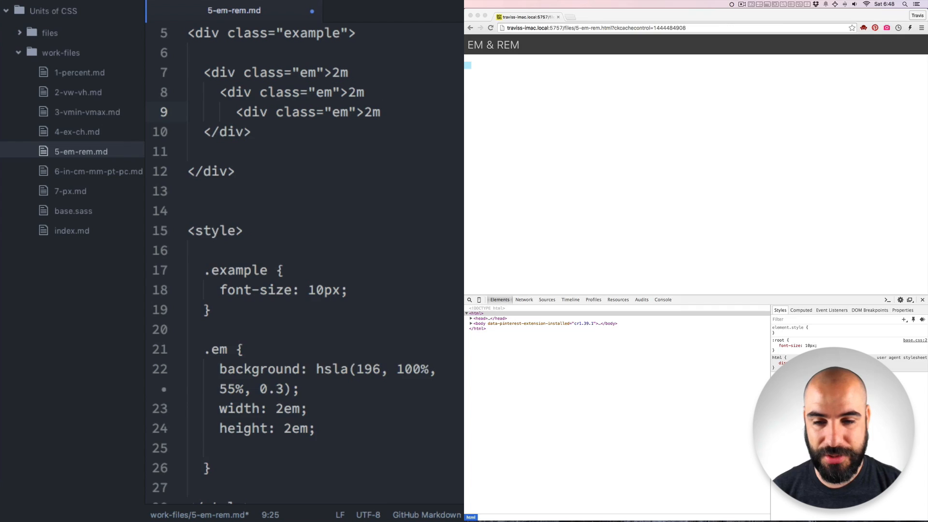
{"action": "type", "text": "</div>"}
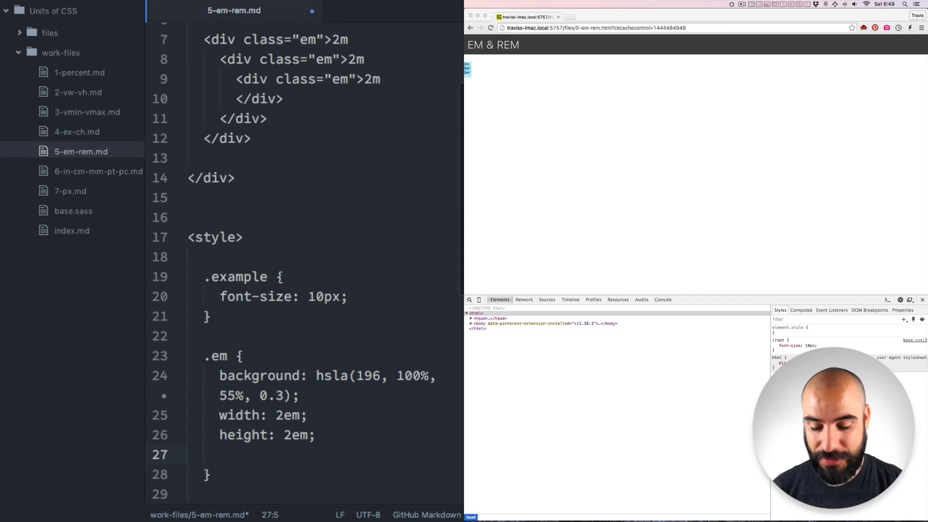
Give .em a font-size (1em then 2em) and raise .example font-size from 10px to 20px.
{"action": "type", "text": "font"}
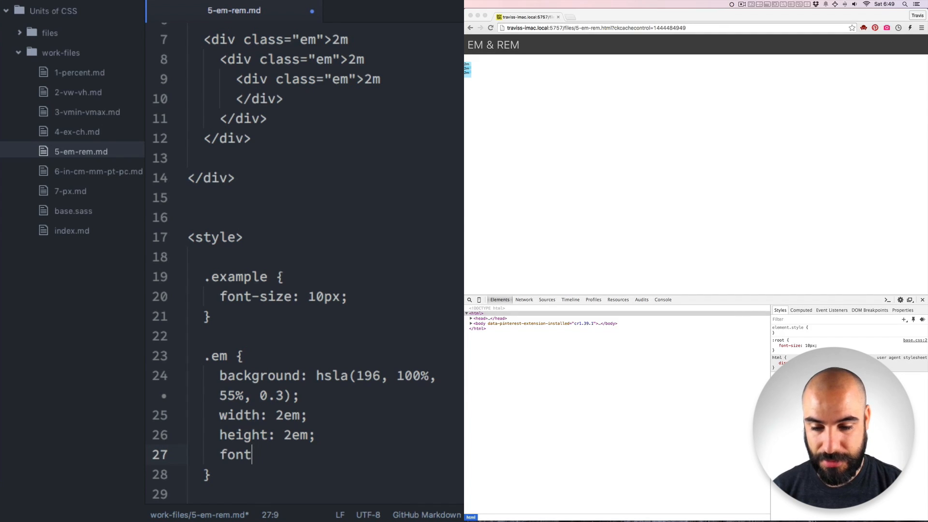
{"action": "type", "text": "-size:"}
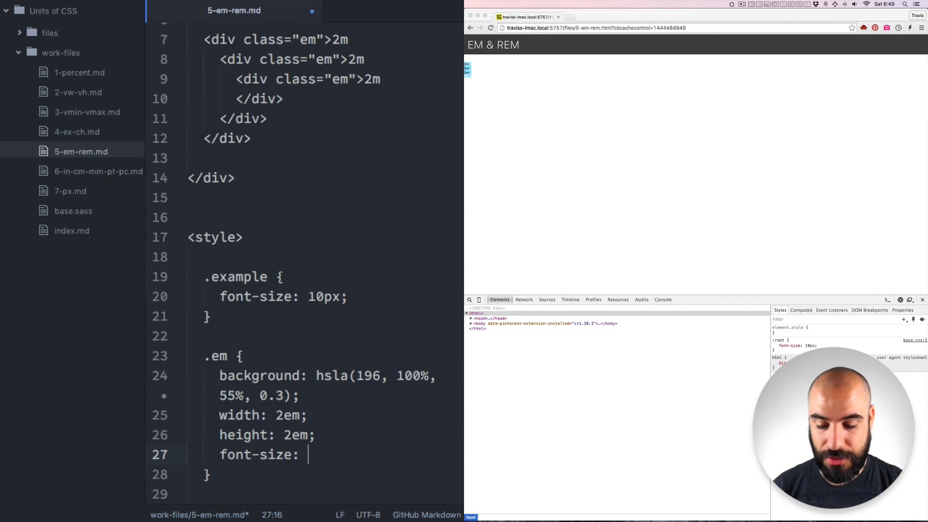
{"action": "type", "text": "1em"}
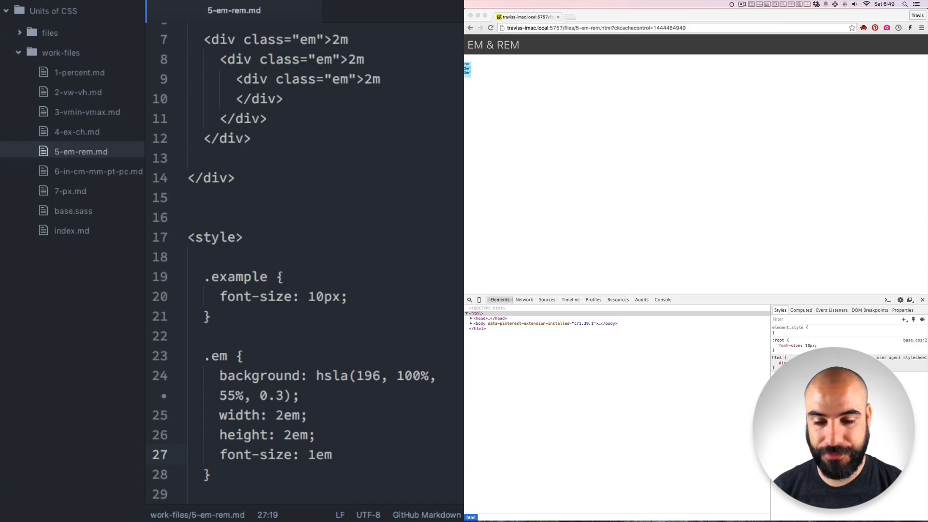
{"action": "type", "text": ";"}
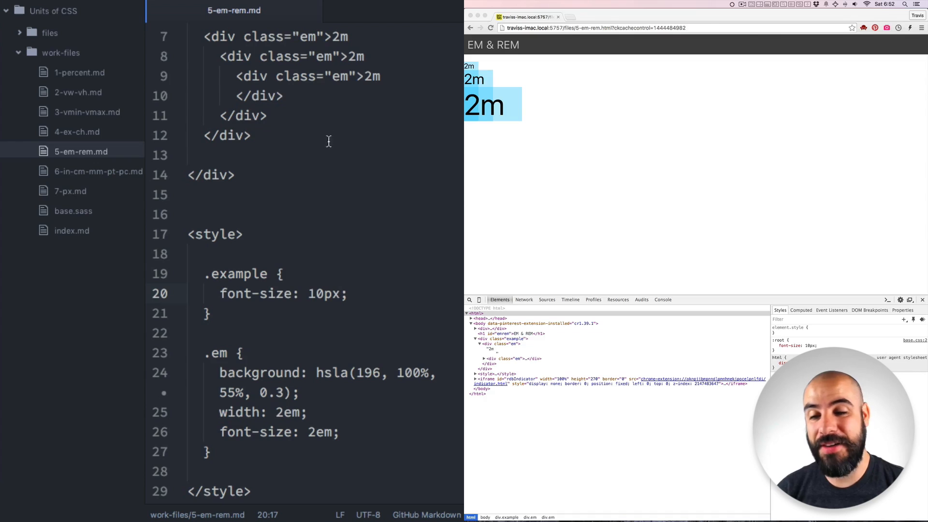
{"action": "scroll", "scroll_direction": "down", "scroll_amount": 3}
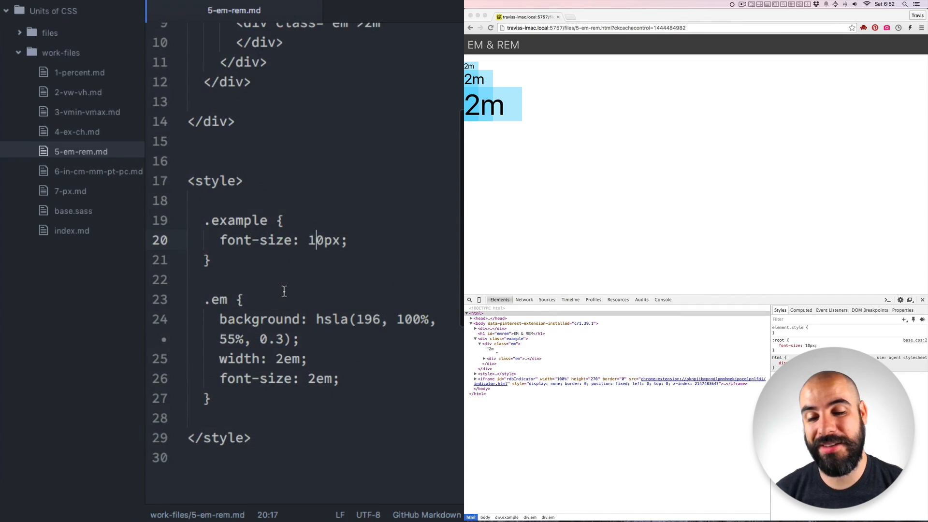
{"action": "type", "text": "2"}
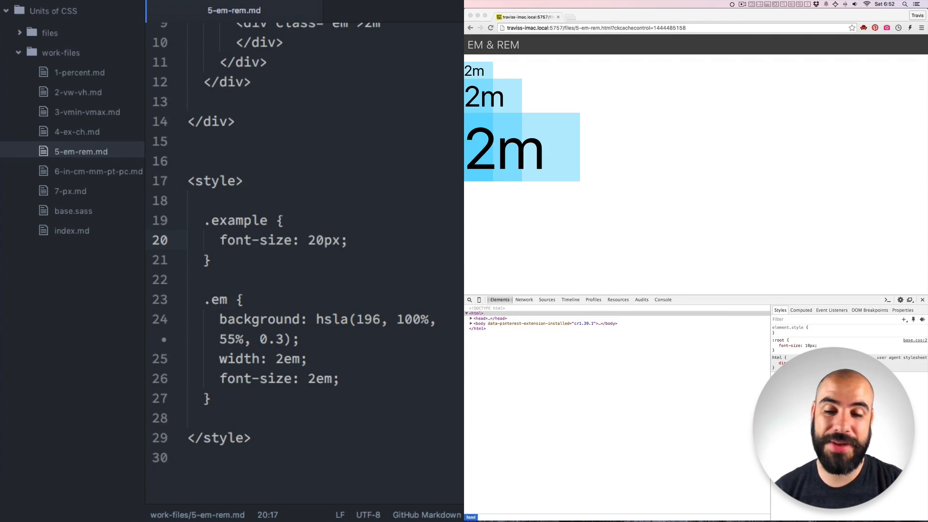
{"action": "left_click", "coordinate": [316, 240]}
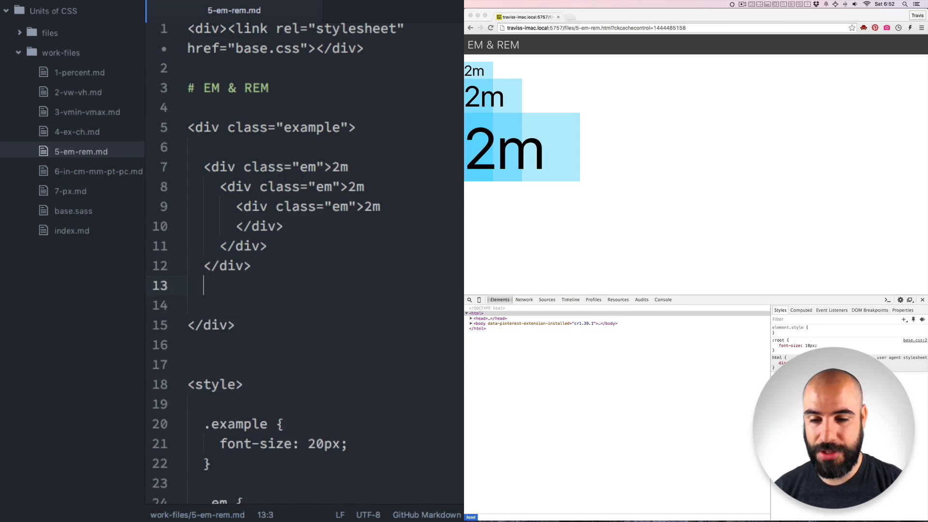
Add a nested group of <div class="rem">2rem divs and start a .rem rule with 2rem width and font size.
{"action": "type", "text": "<div class=\"em\">2m"}
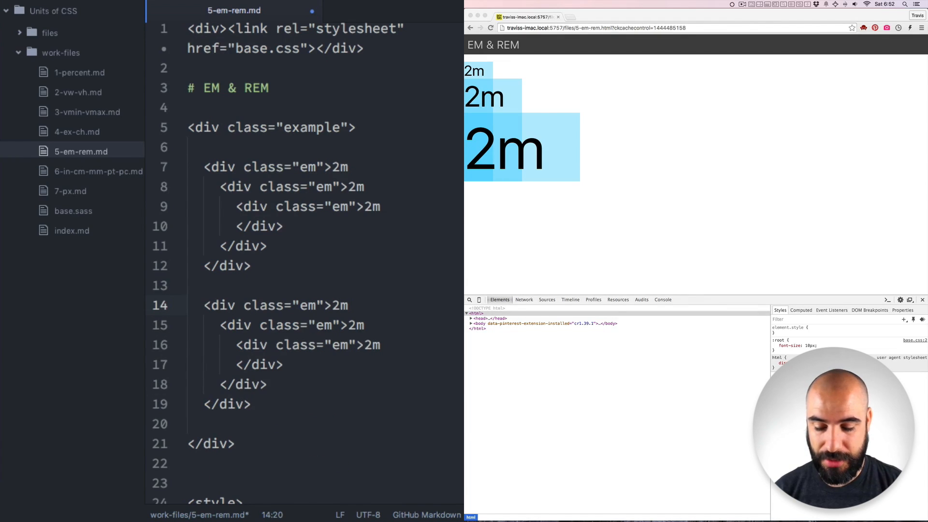
{"action": "type", "text": "rem"}
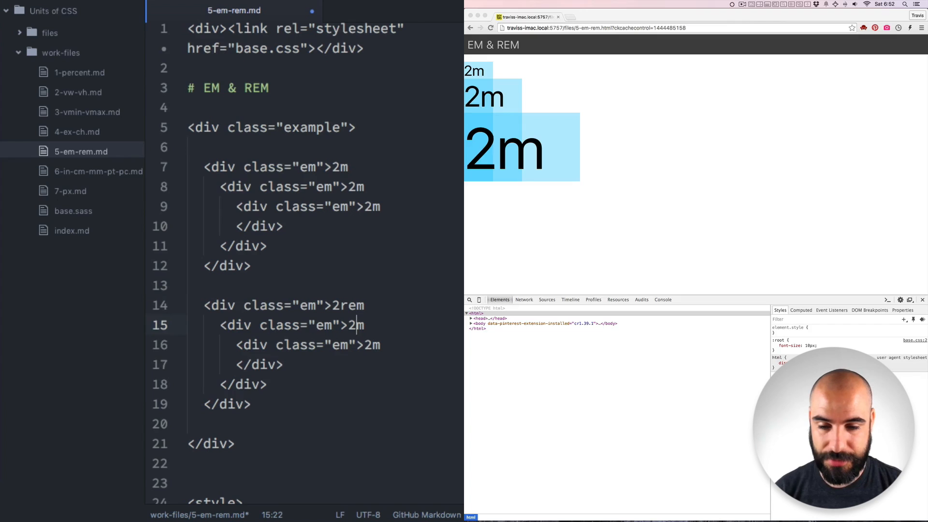
{"action": "type", "text": "rem"}
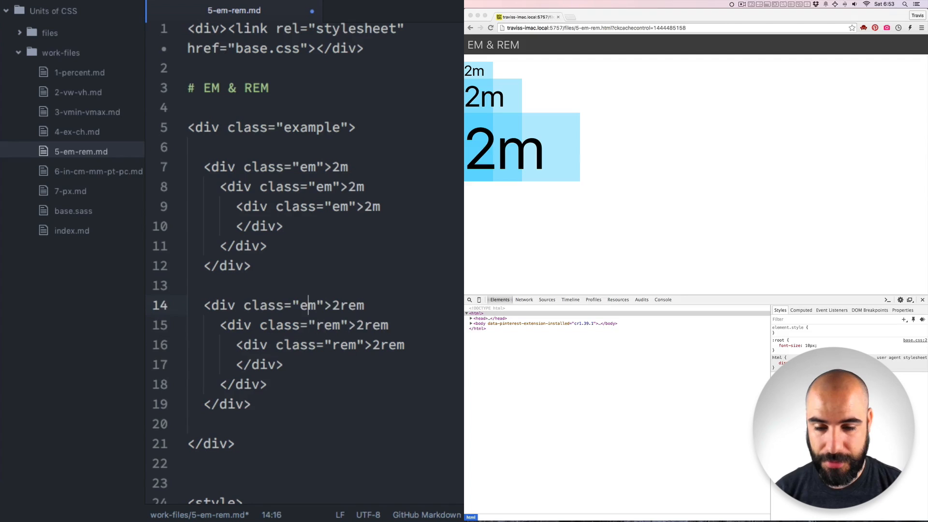
{"action": "scroll", "scroll_direction": "down", "scroll_amount": 3}
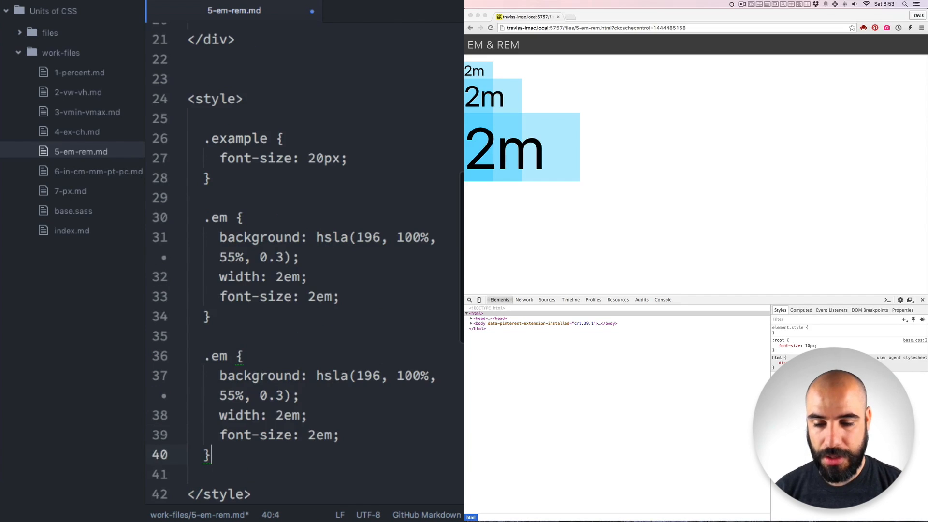
{"action": "left_click", "coordinate": [211, 356]}
{"action": "type", "text": "r"}
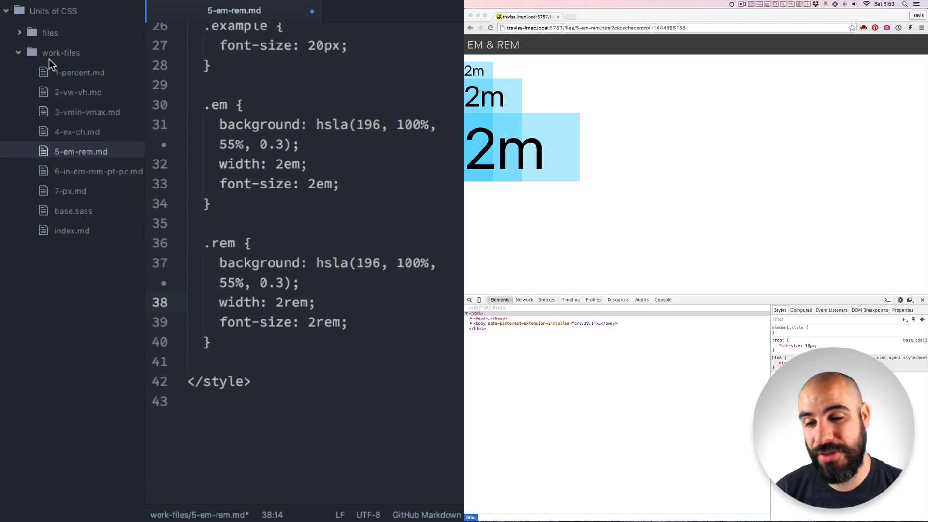
View the 10px :root font size in base.sass, then return to 5-em-rem.md to set .example to 30px.
{"action": "left_click", "coordinate": [72, 211]}
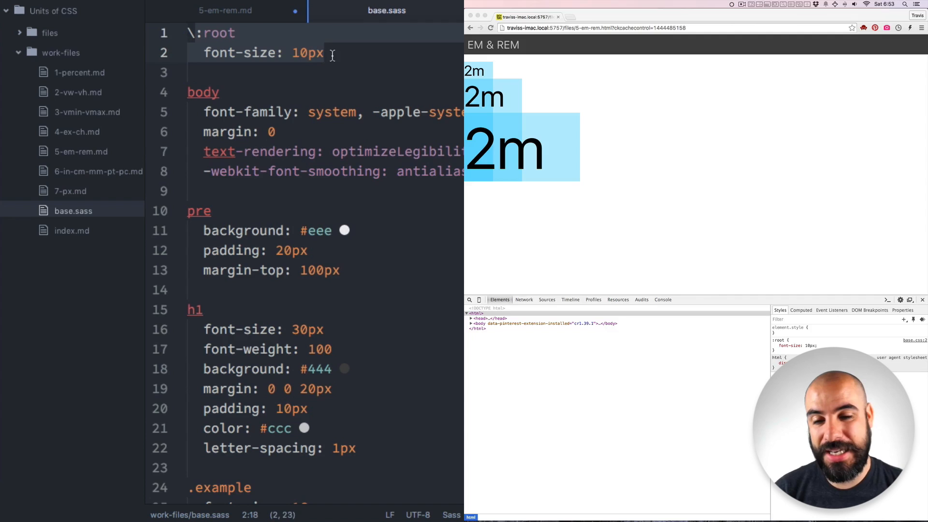
{"action": "left_click", "coordinate": [225, 10]}
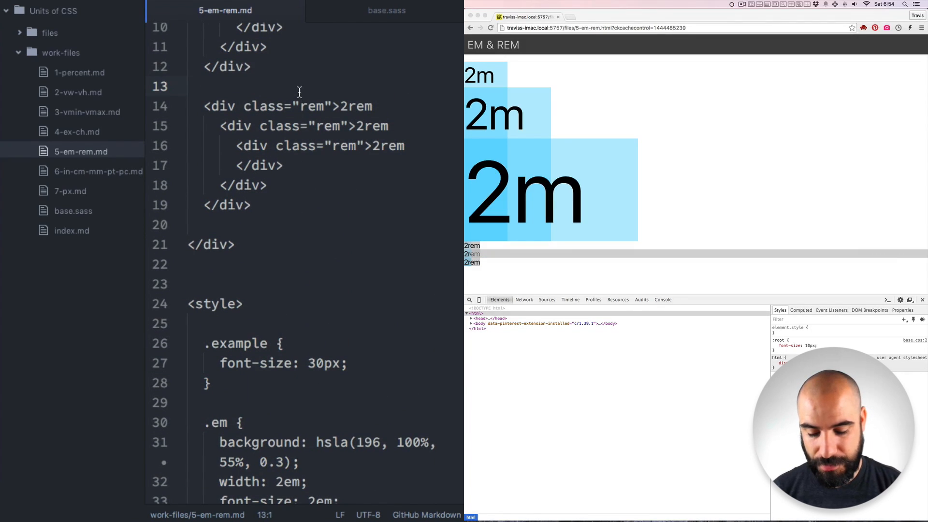
Insert <br><br> between the em and rem groups, set .example font-size back to 20px, and save.
{"action": "type", "text": "<br><br>"}
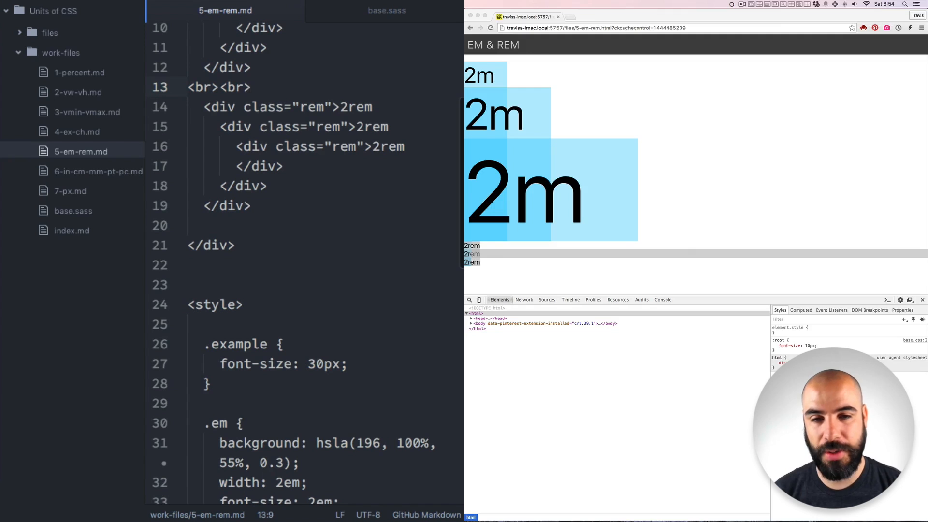
{"action": "left_click", "coordinate": [491, 28]}
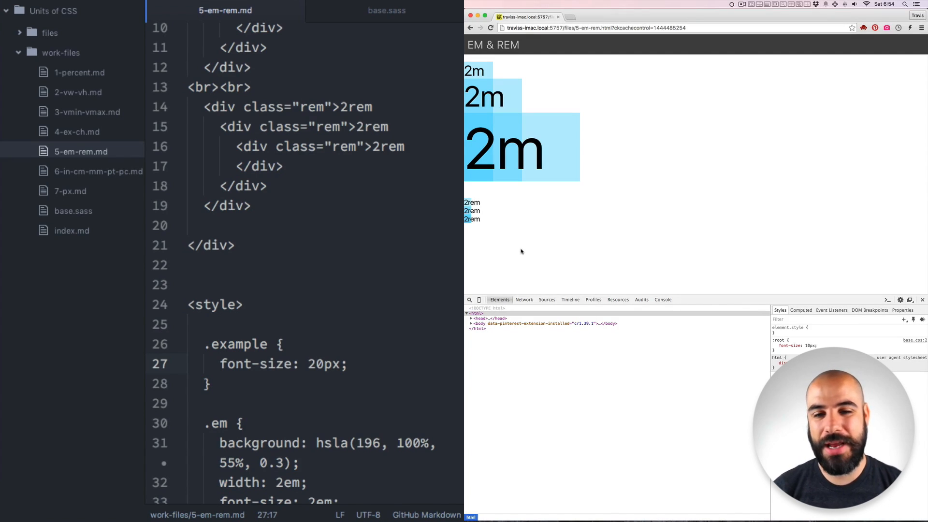
{"action": "scroll", "scroll_direction": "down", "scroll_amount": 3}
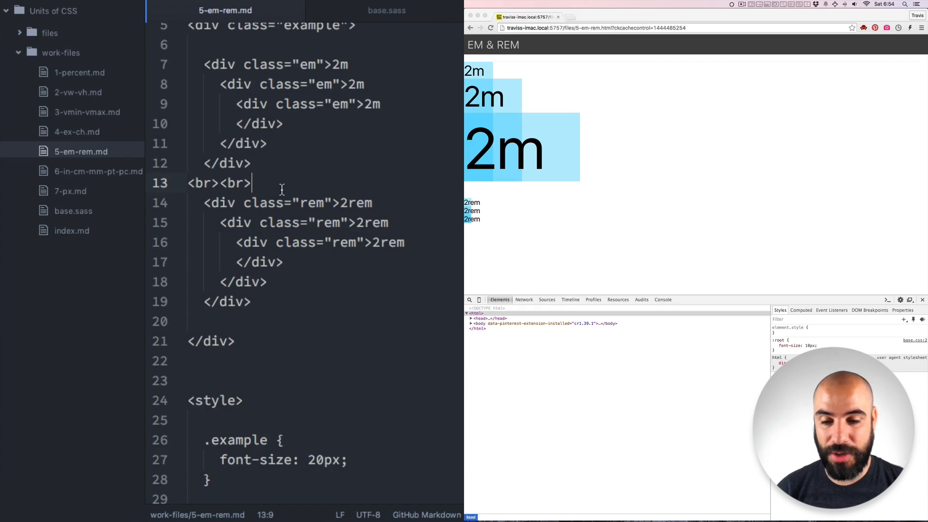
{"action": "key", "text": "enter"}
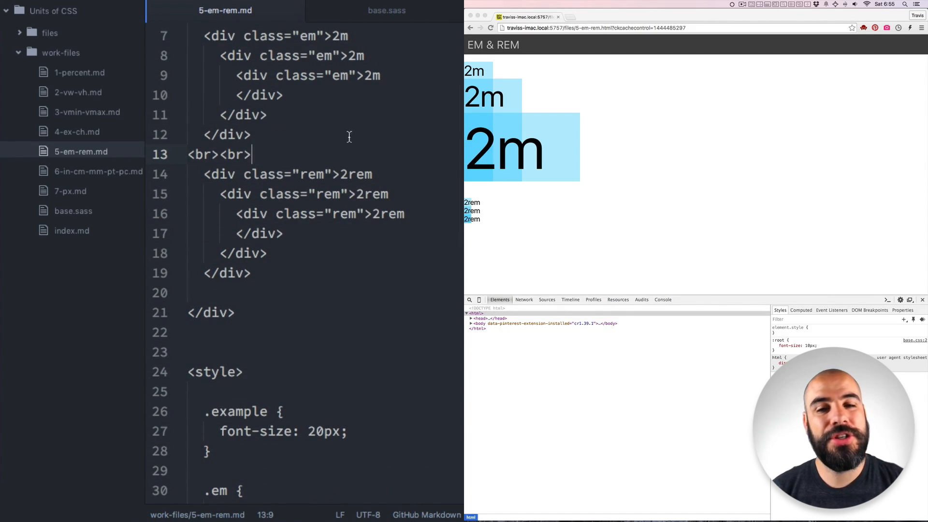
Change base.sass :root font-size from 10px to 50px and save, enlarging the rem boxes.
{"action": "scroll", "scroll_direction": "down", "scroll_amount": 3}
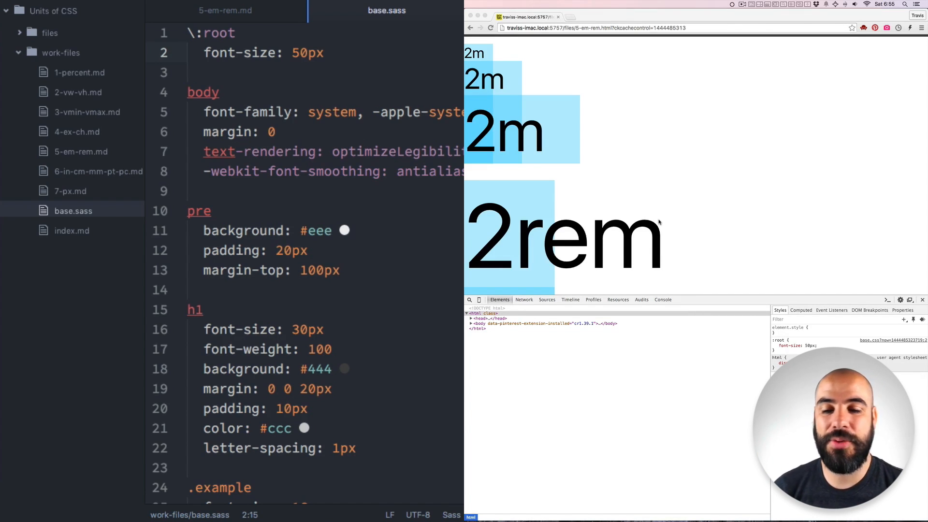
{"action": "left_click", "coordinate": [300, 52]}
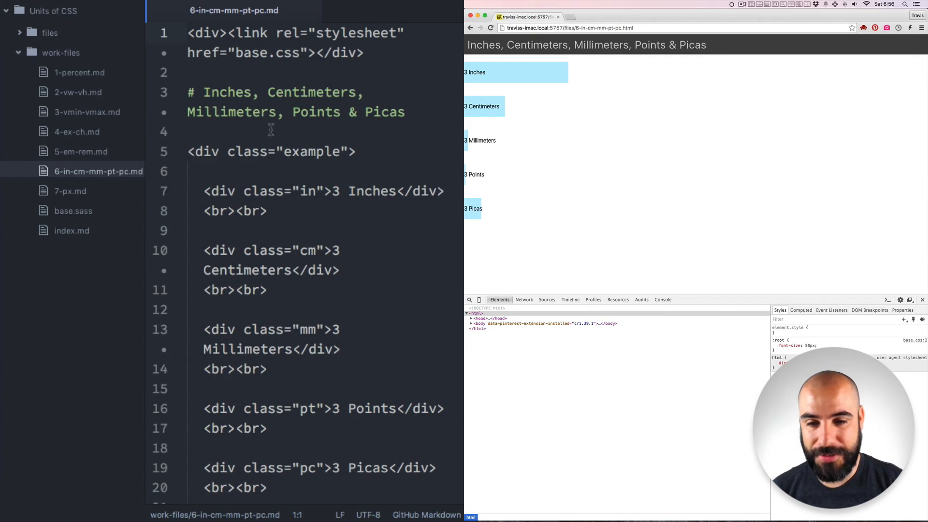
{"action": "mouse_move", "coordinate": [237, 273]}
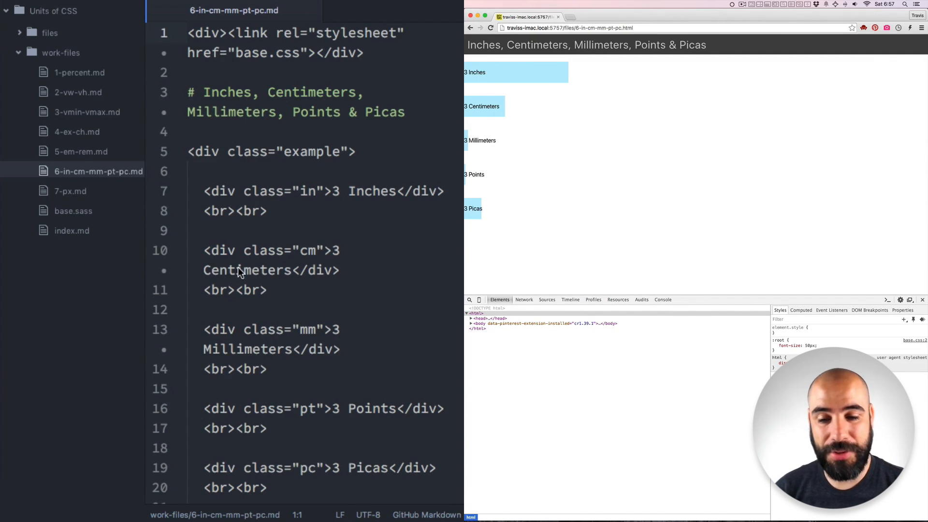
Scroll down 6-in-cm-mm-pt-pc.md to its style block sizing each box 3 of its unit.
{"action": "scroll", "scroll_direction": "down", "scroll_amount": 3}
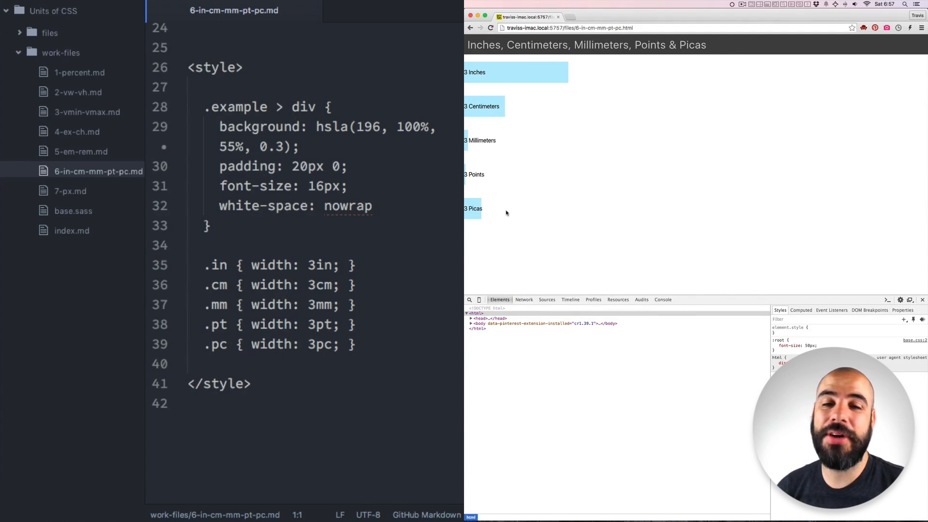
{"action": "mouse_move", "coordinate": [517, 205]}
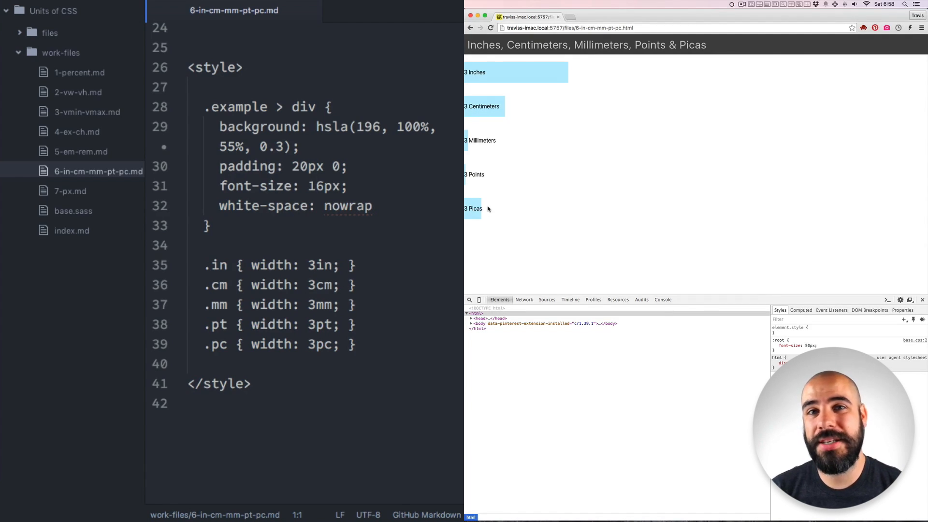
{"action": "mouse_move", "coordinate": [540, 217]}
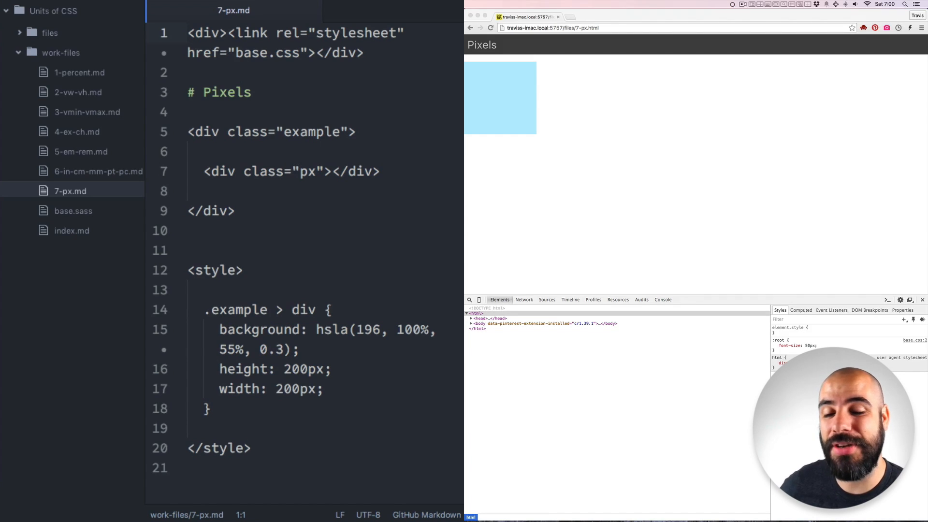
Change the .example > div width from 200px to 400px, keeping height 200px, and save.
{"action": "left_click", "coordinate": [345, 369]}
{"action": "type", "text": "4"}
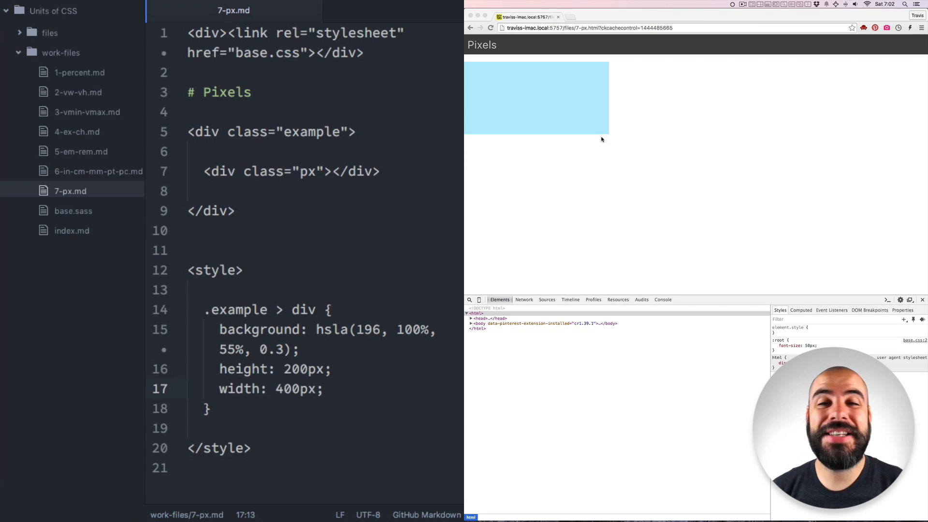
{"action": "left_click", "coordinate": [283, 389]}
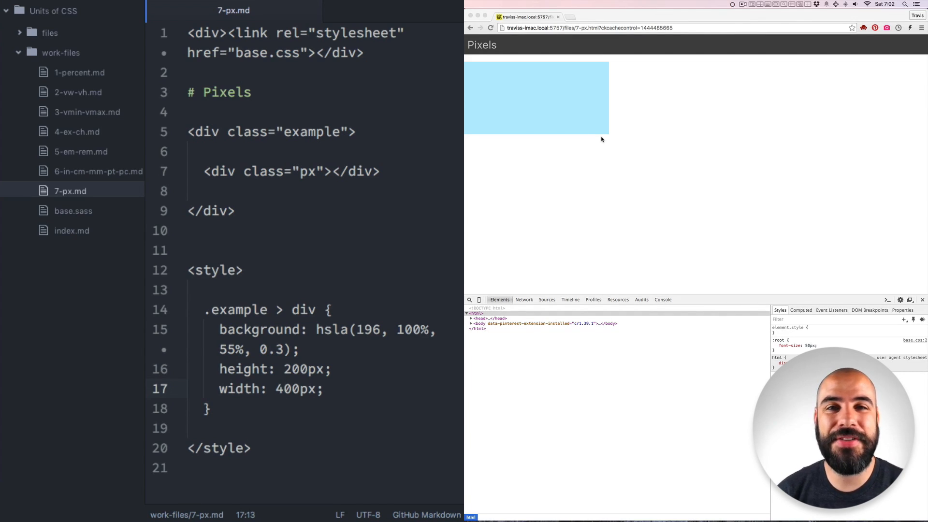
{"action": "left_click", "coordinate": [285, 388]}
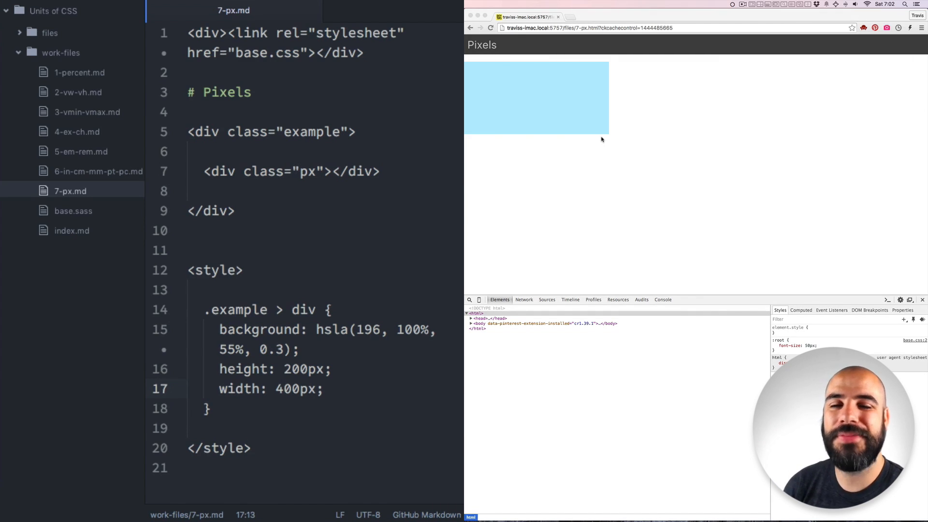
{"action": "left_click", "coordinate": [284, 388]}
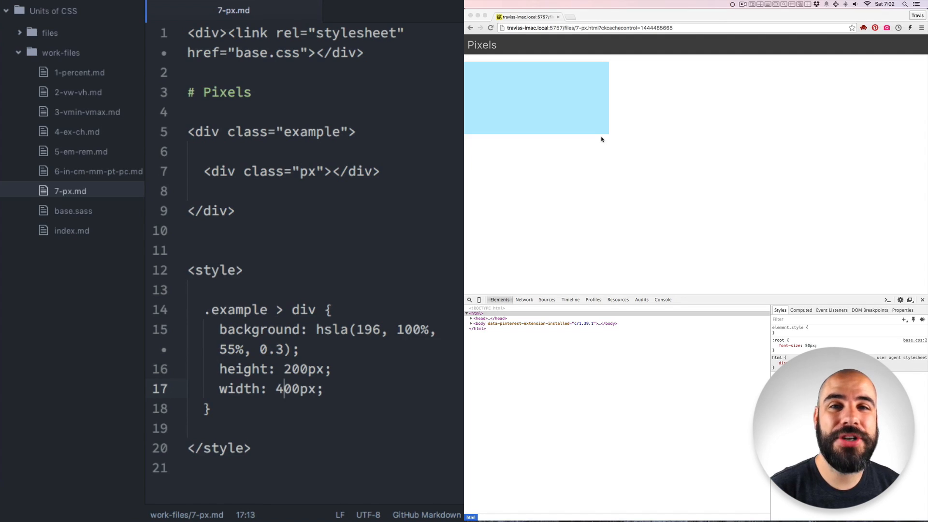